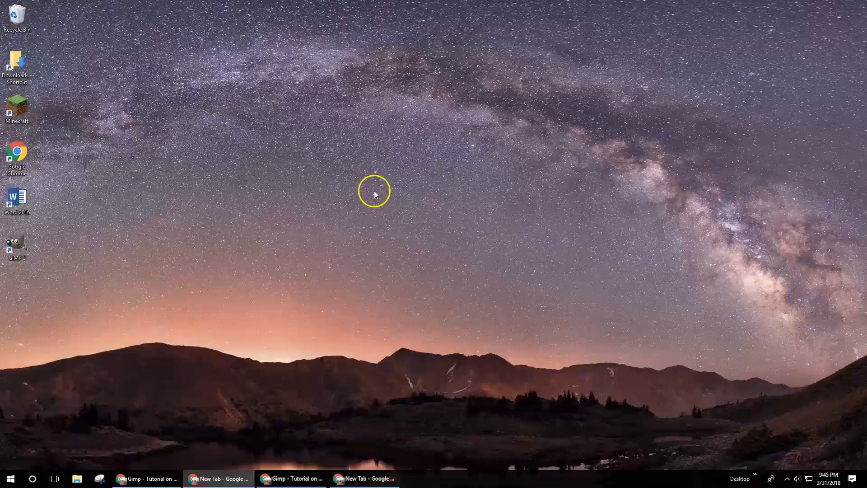
Launch GIMP, switch it to single-window mode, and maximize the window
double_click(17, 246)
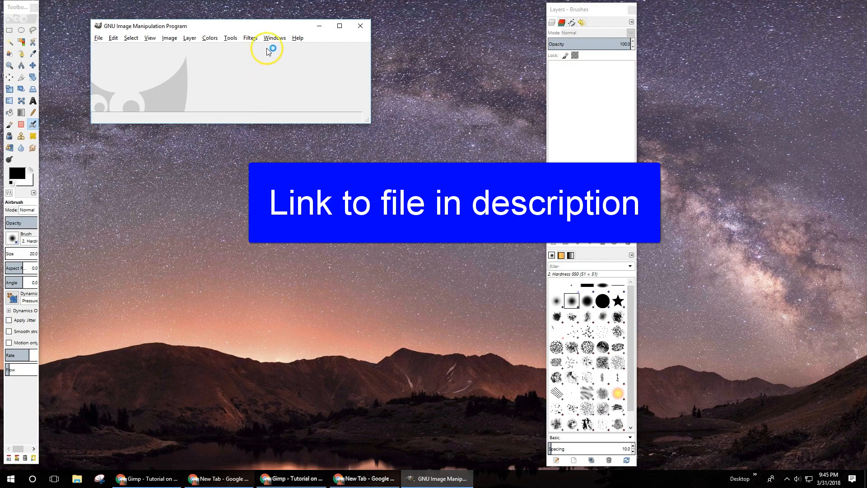
left_click(274, 37)
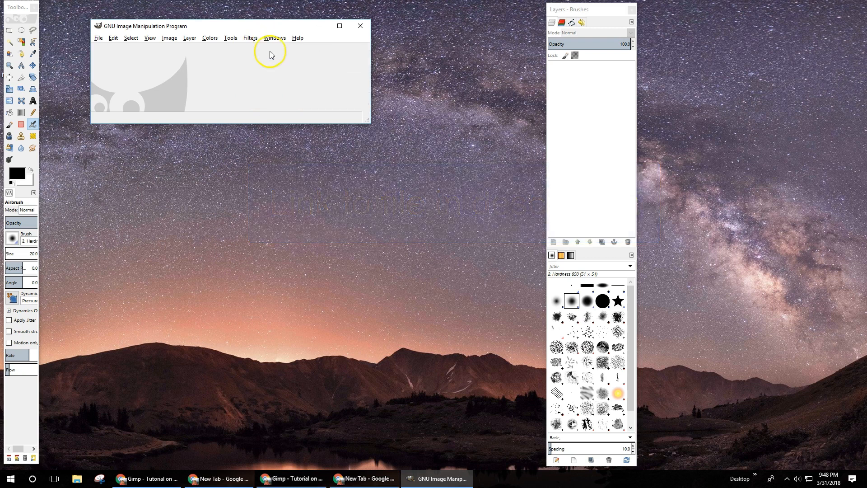
left_click(274, 38)
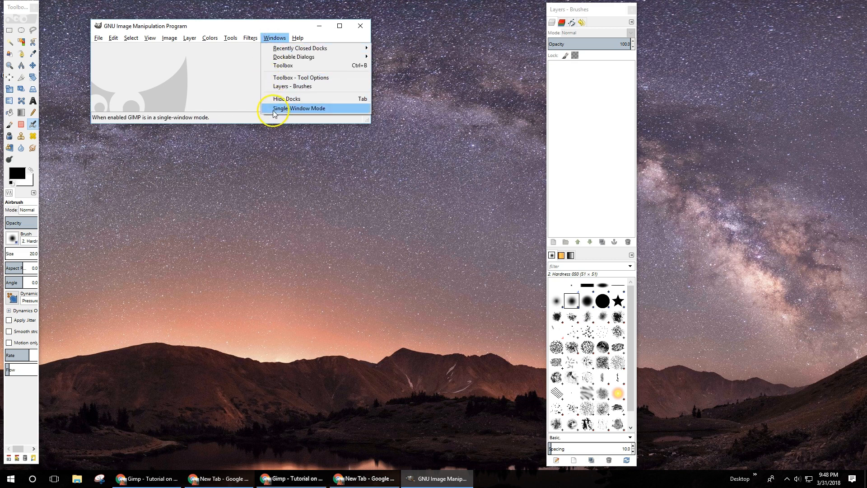
left_click(301, 108)
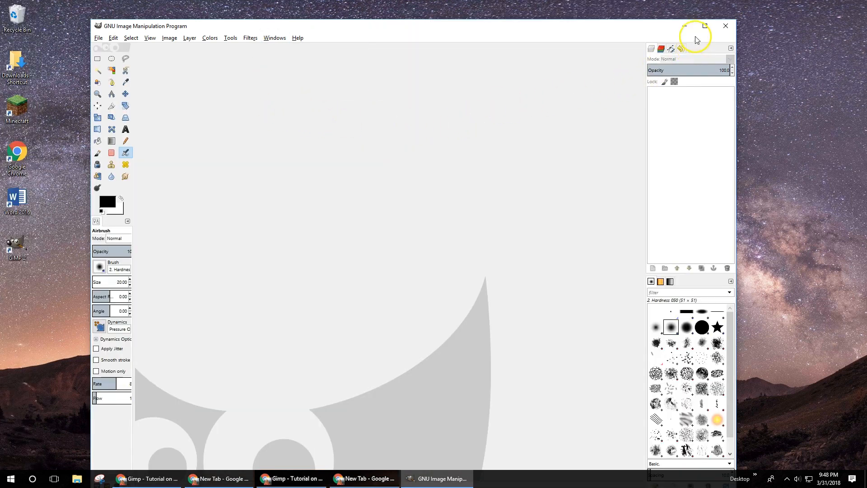
left_click(705, 26)
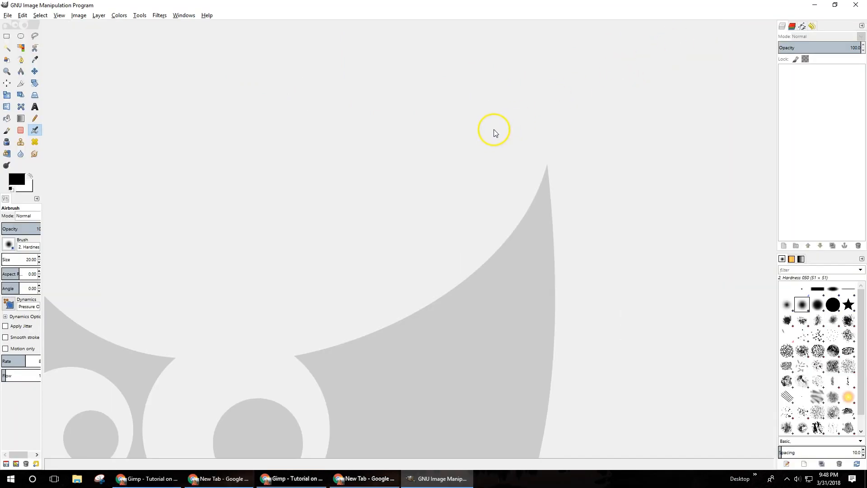
mouse_move(34, 37)
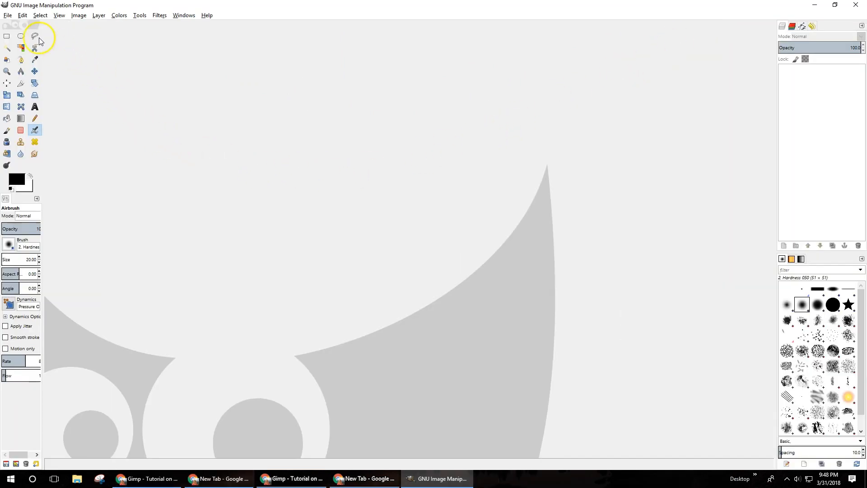
Open obama hope.jpg and zoom to fit the whole image in the window
left_click(8, 14)
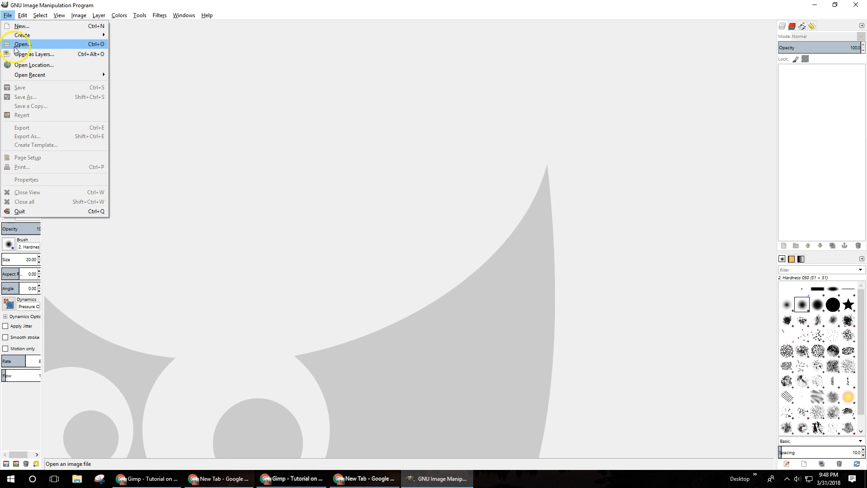
left_click(22, 44)
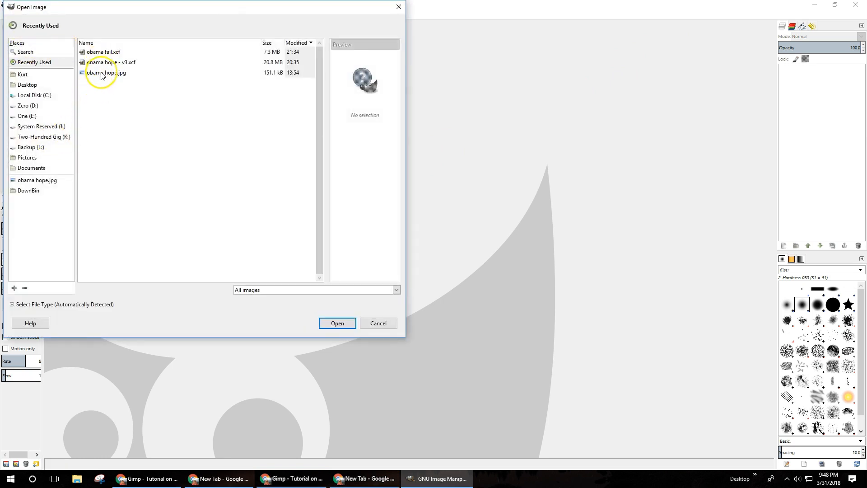
left_click(337, 323)
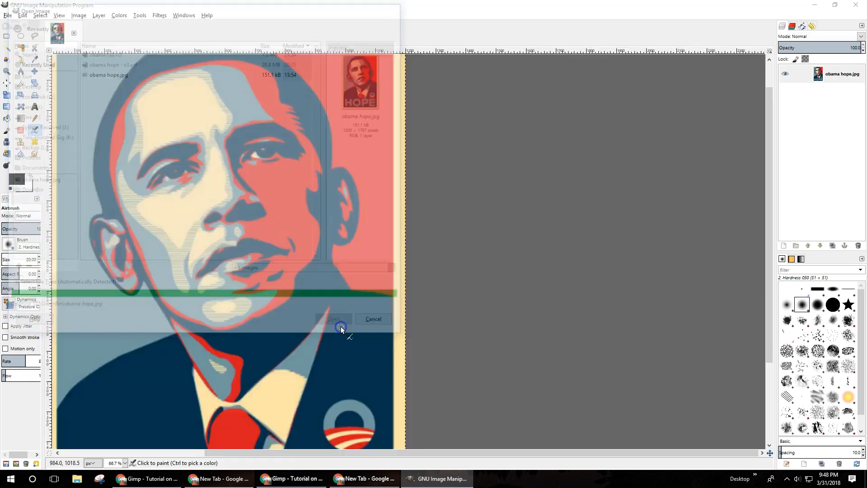
left_click(335, 318)
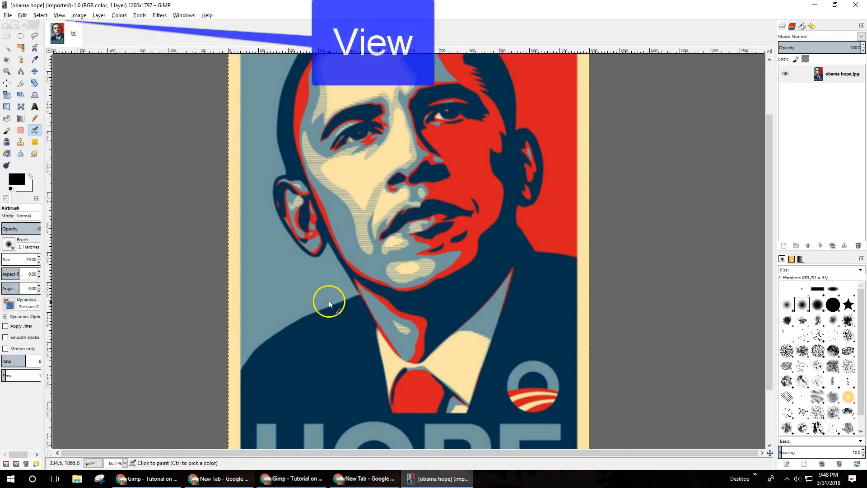
left_click(58, 15)
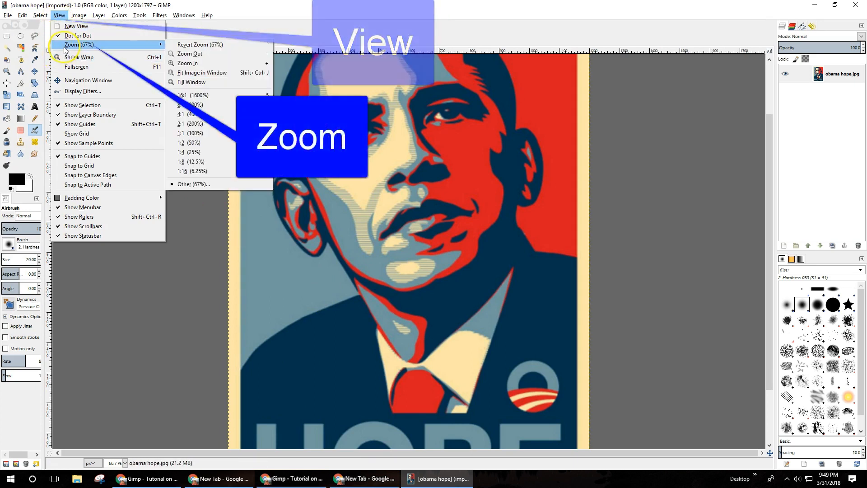
mouse_move(202, 72)
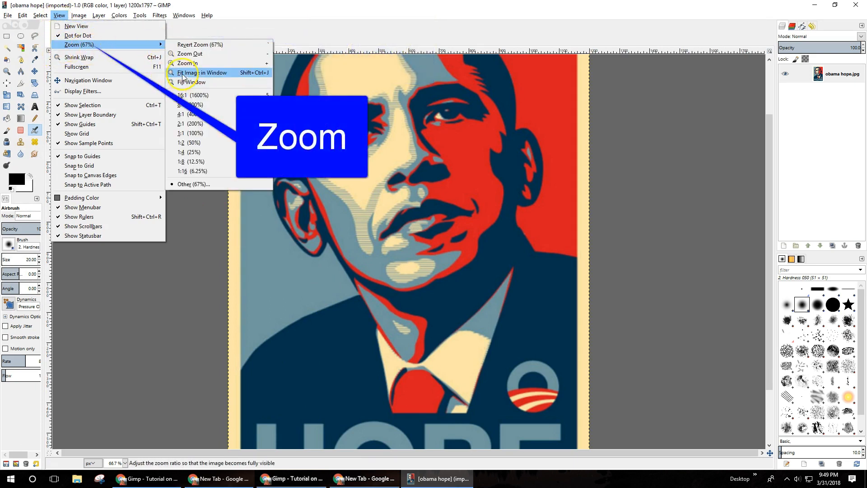
mouse_move(202, 73)
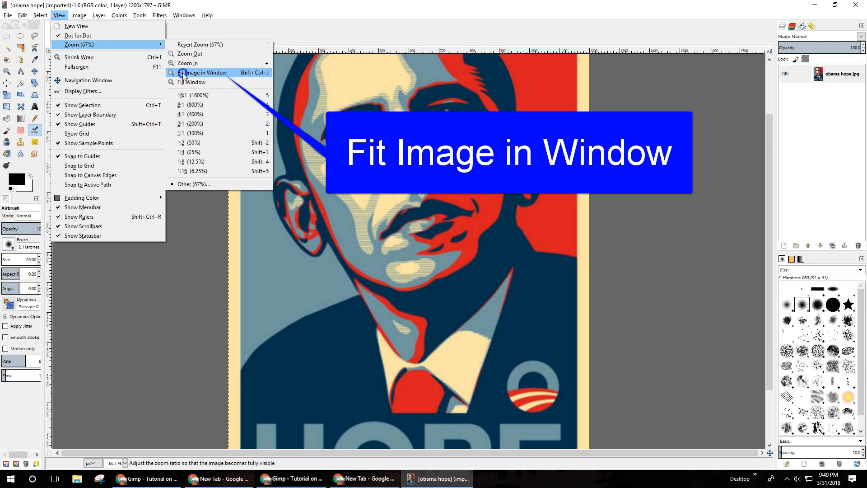
left_click(202, 73)
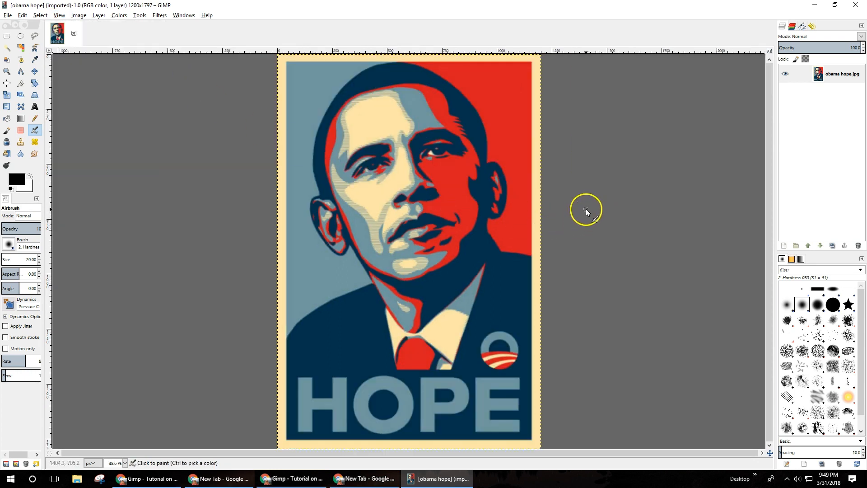
mouse_move(591, 227)
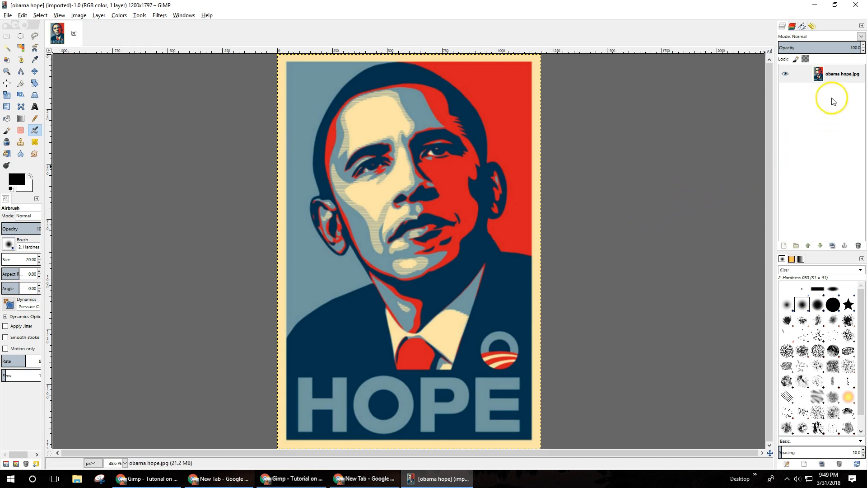
mouse_move(836, 246)
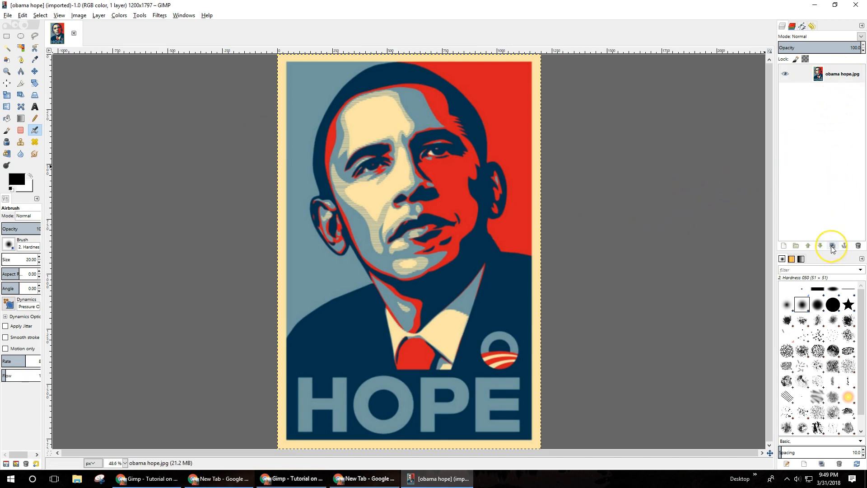
Duplicate the poster layer twice and add a white-filled layer at the bottom
left_click(831, 245)
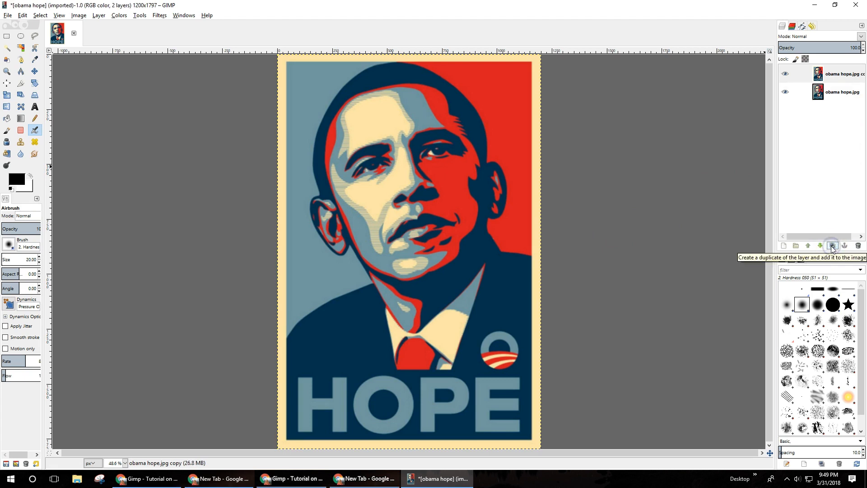
left_click(832, 246)
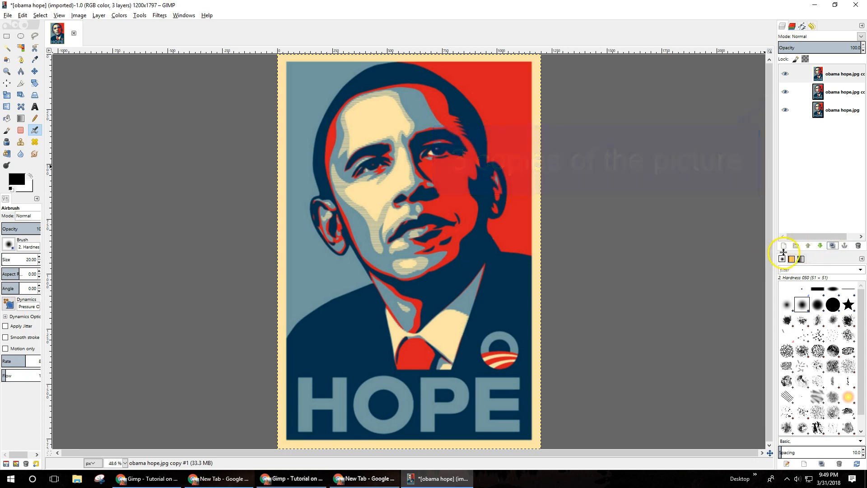
mouse_move(784, 247)
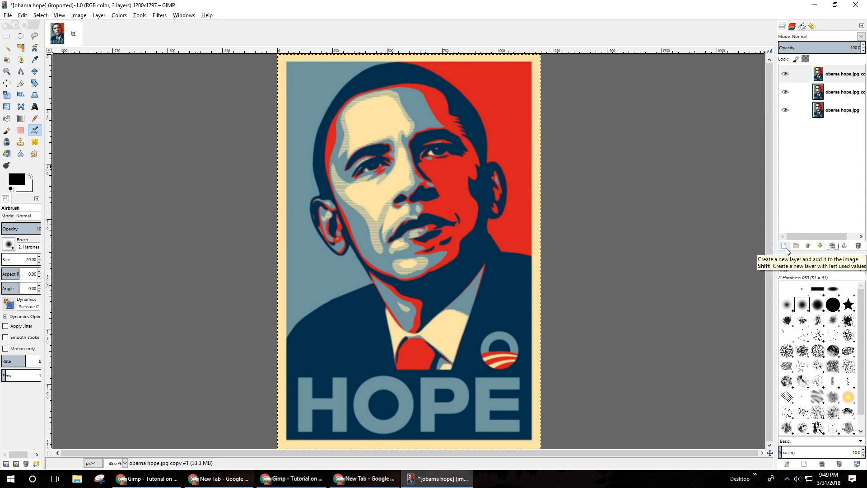
left_click(784, 246)
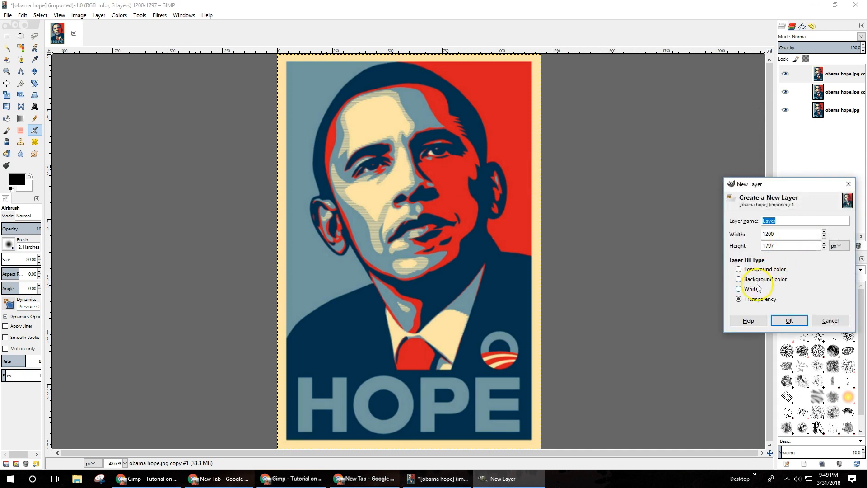
left_click(739, 289)
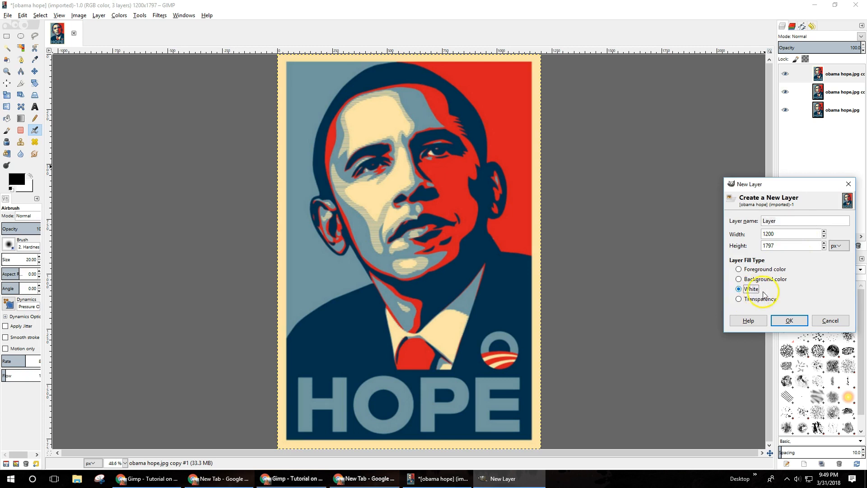
left_click(789, 321)
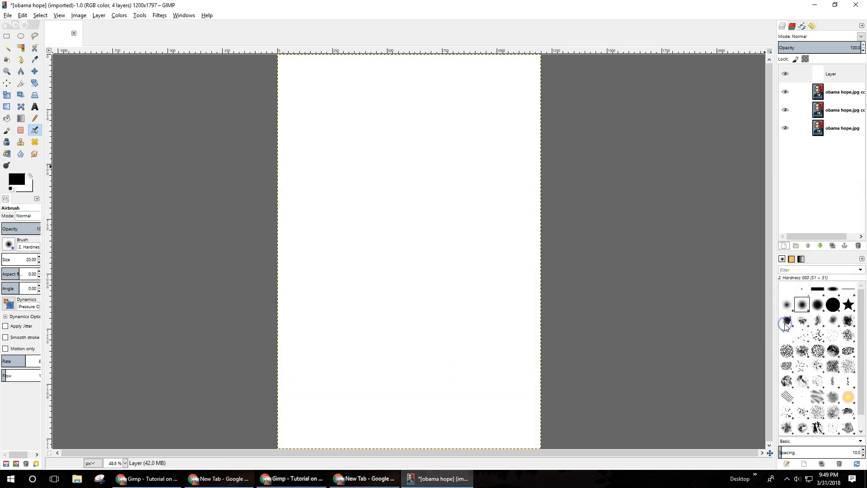
mouse_move(820, 192)
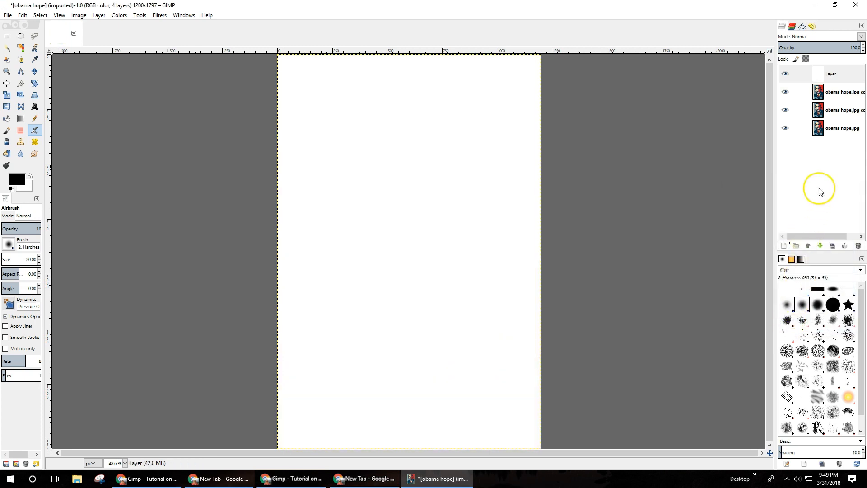
left_click(838, 92)
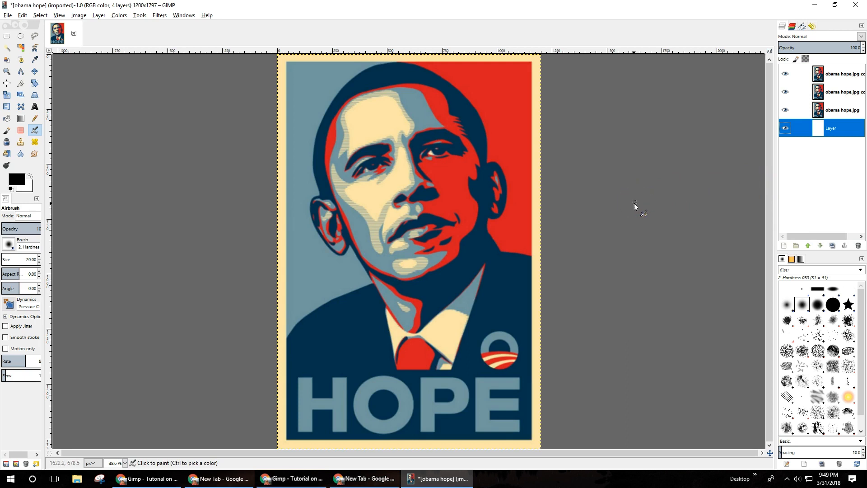
mouse_move(209, 288)
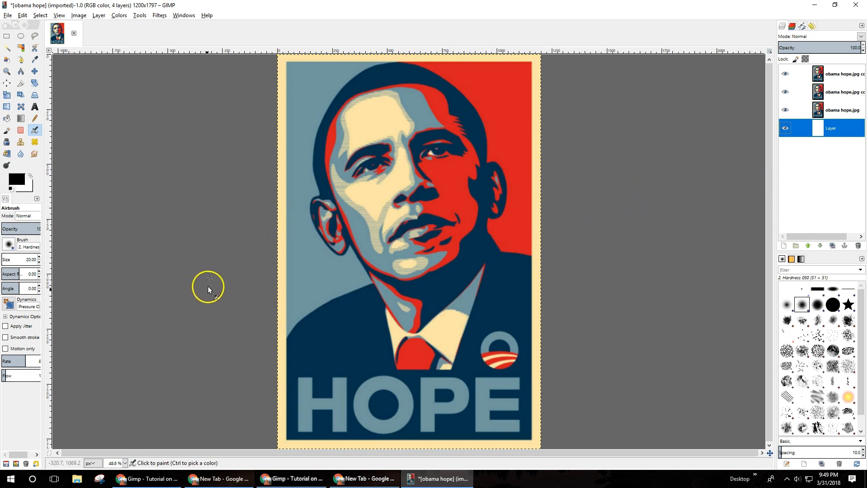
On the YouTube tutorial page, expand the description and copy the speech text
left_click(146, 478)
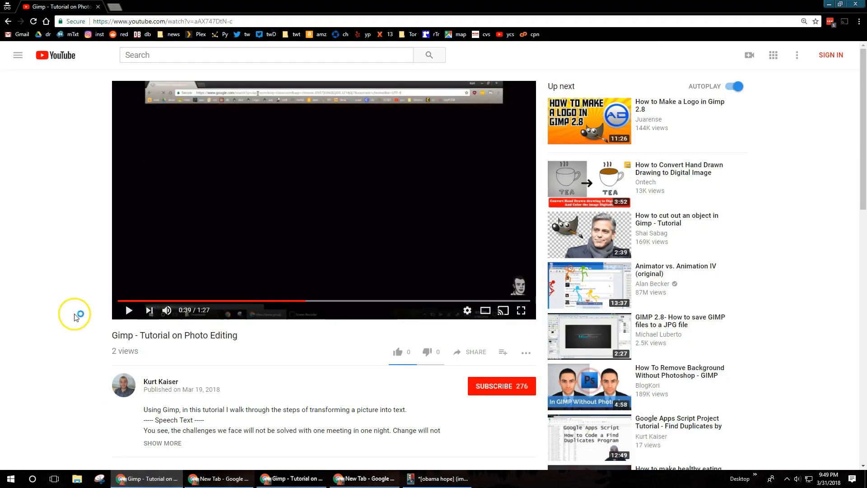
scroll("down", 3)
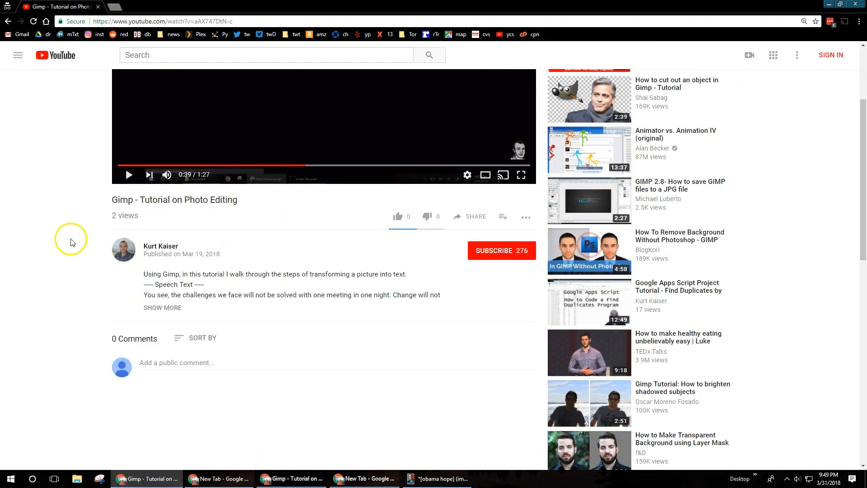
left_click(163, 308)
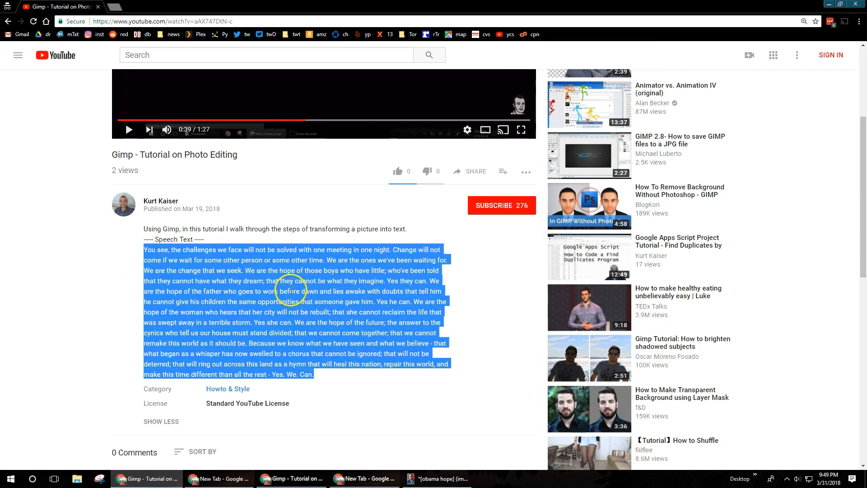
right_click(290, 291)
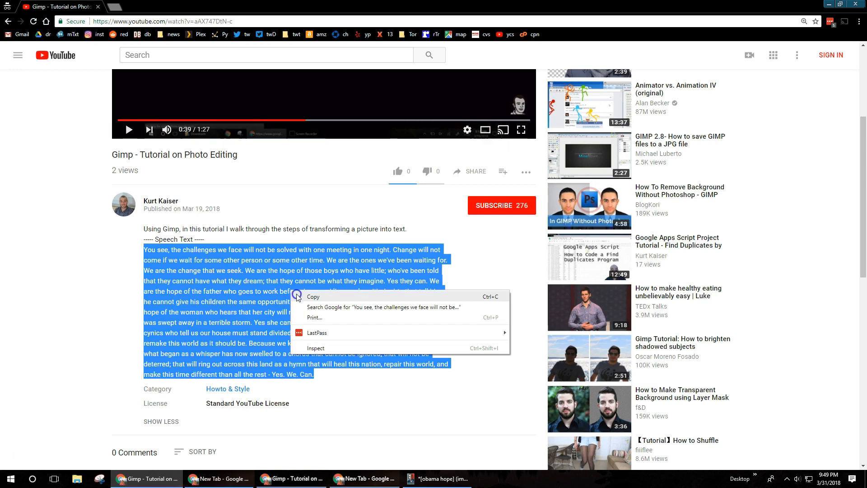
left_click(336, 395)
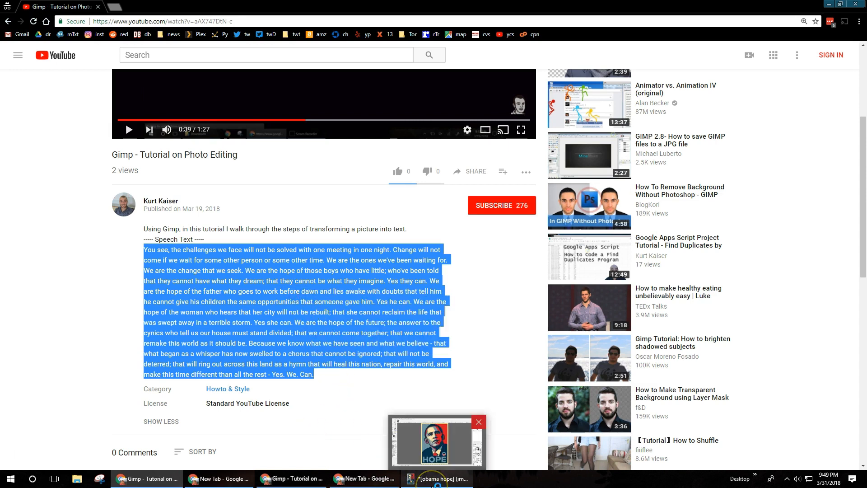
Back in GIMP, hide the three poster layers and zoom out on the white canvas
left_click(437, 479)
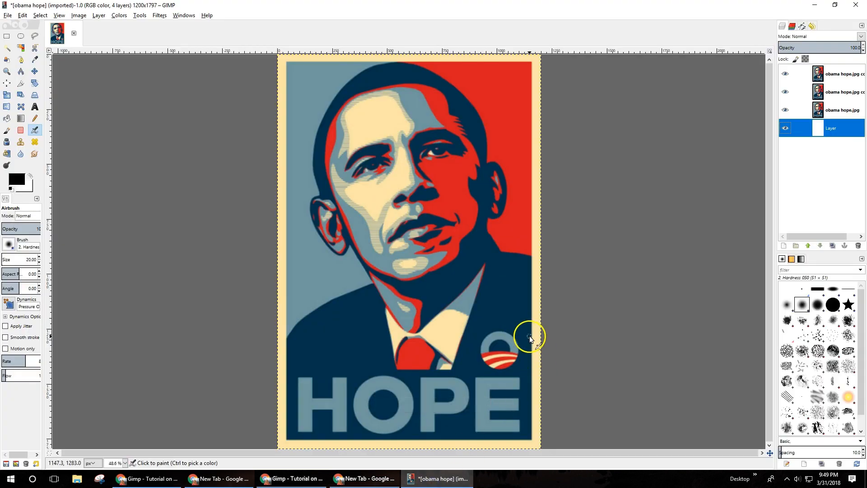
mouse_move(647, 256)
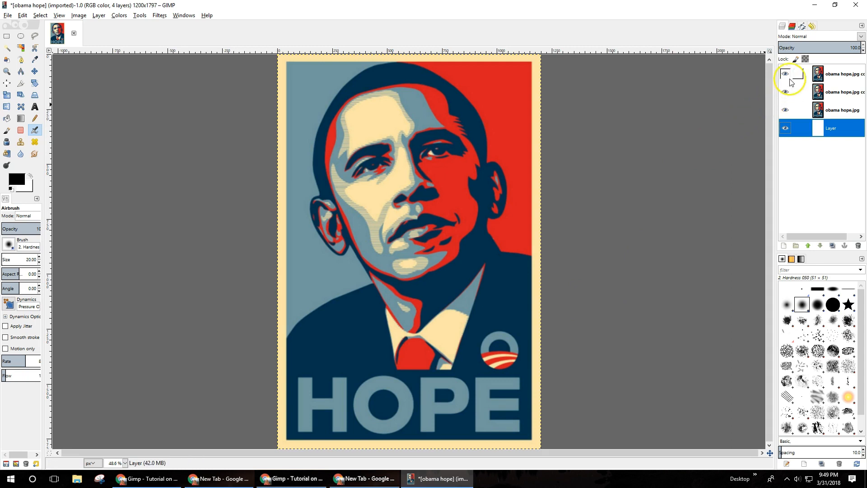
left_click(785, 74)
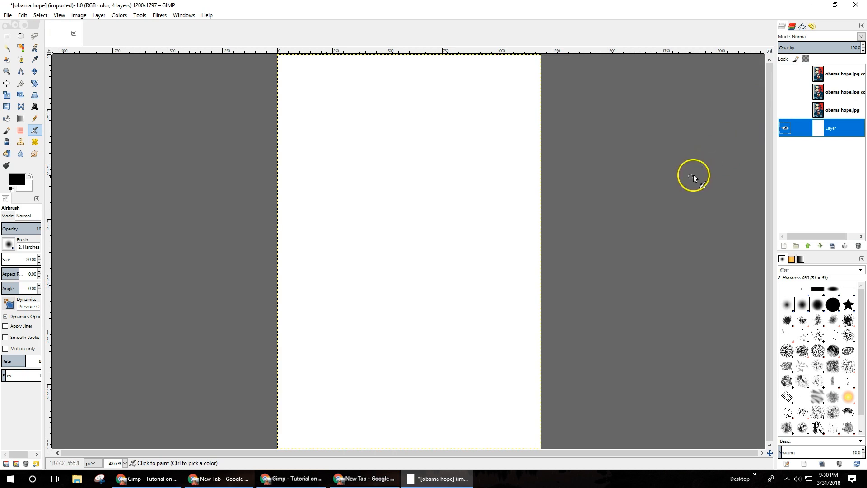
mouse_move(118, 72)
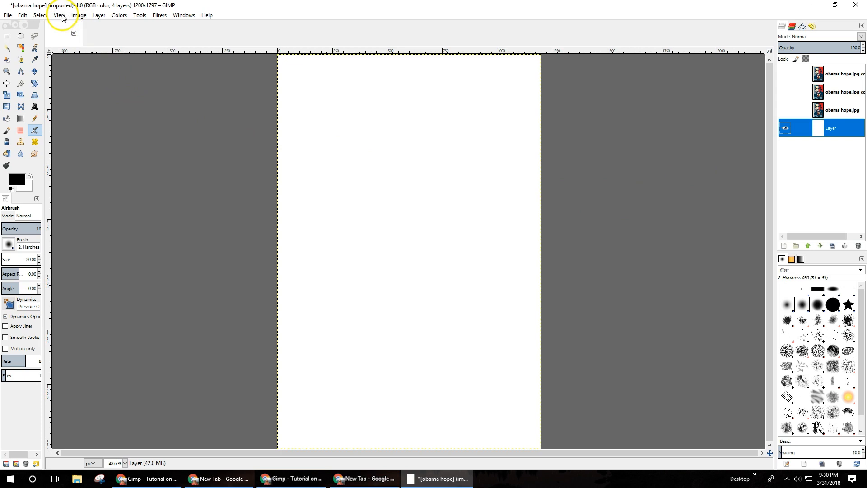
left_click(59, 15)
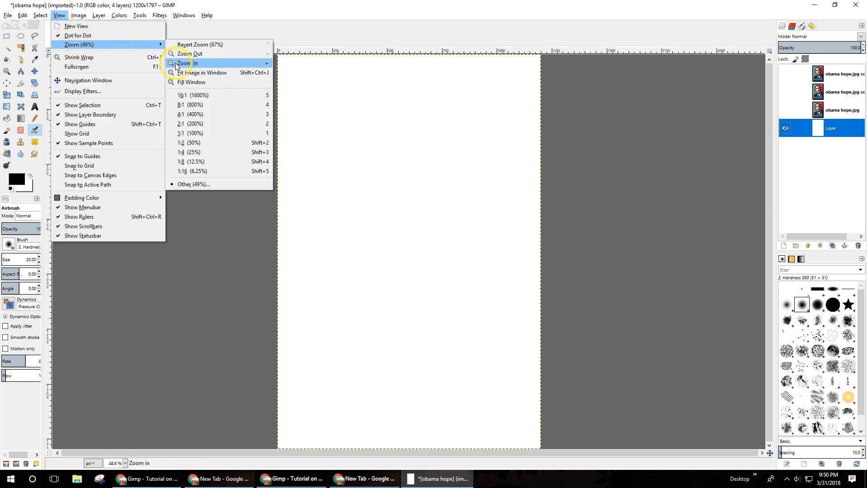
left_click(203, 72)
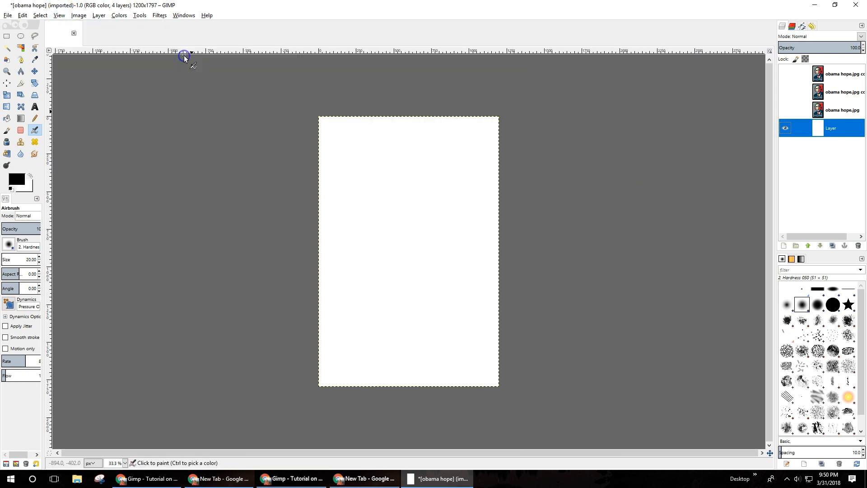
mouse_move(75, 118)
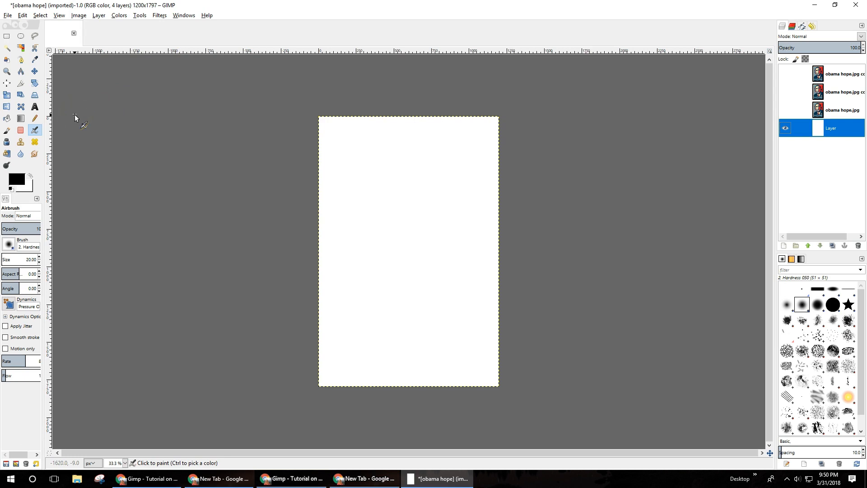
mouse_move(34, 107)
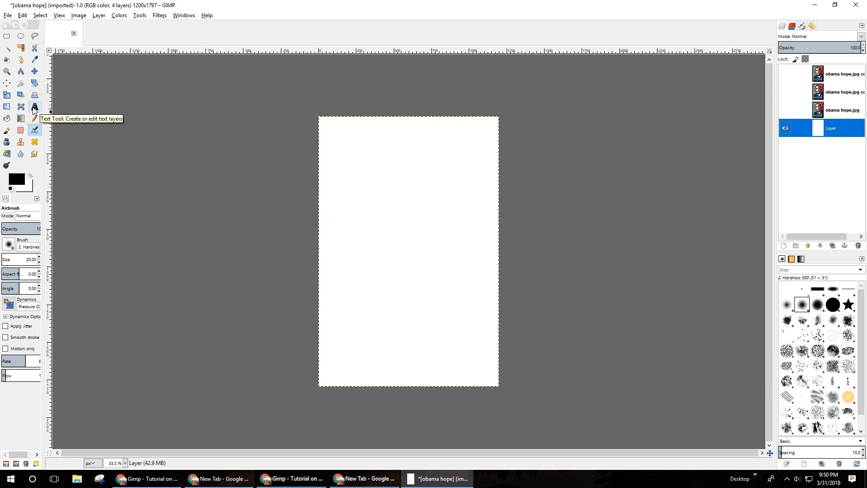
Draw a Text Tool box spanning the white canvas corner to corner
left_click(33, 107)
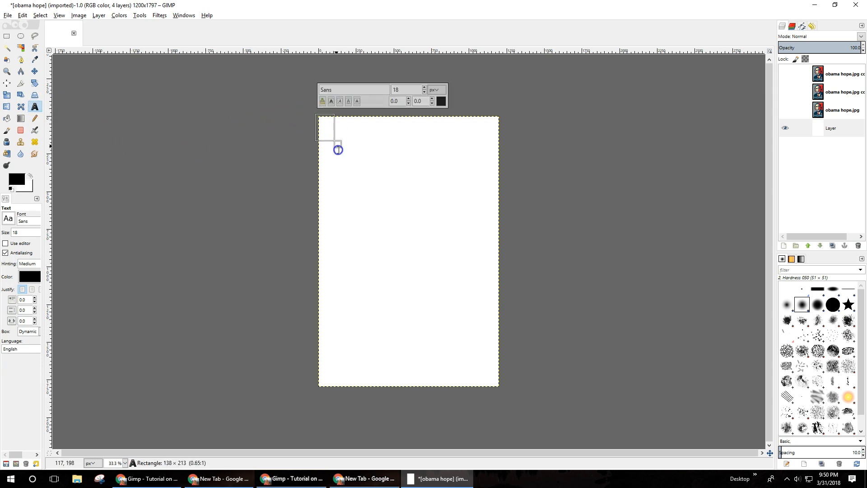
left_click_drag(338, 149, 503, 390)
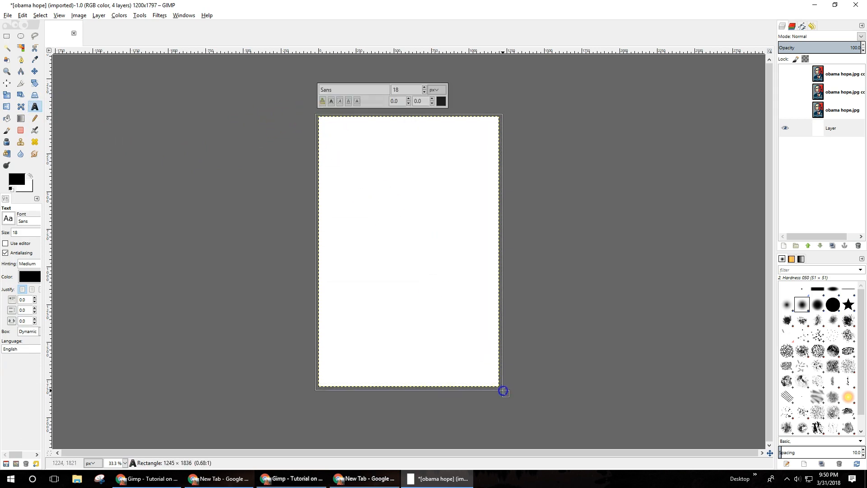
left_click_drag(504, 391, 502, 391)
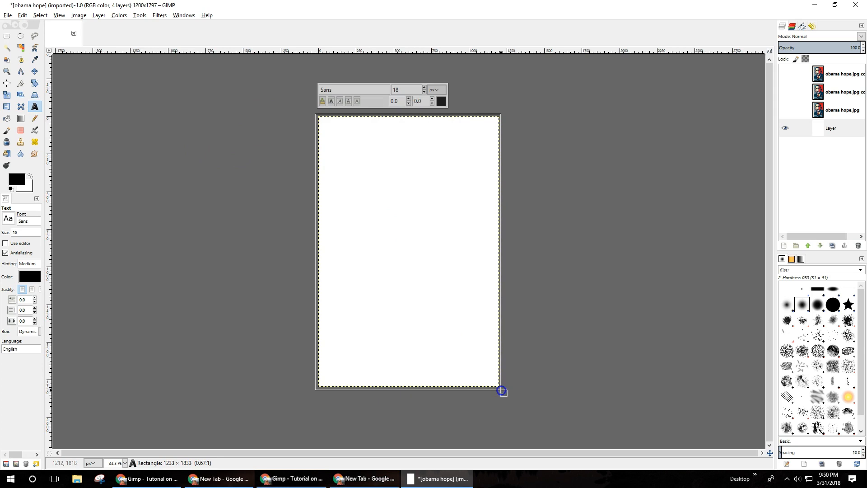
left_click_drag(503, 390, 505, 390)
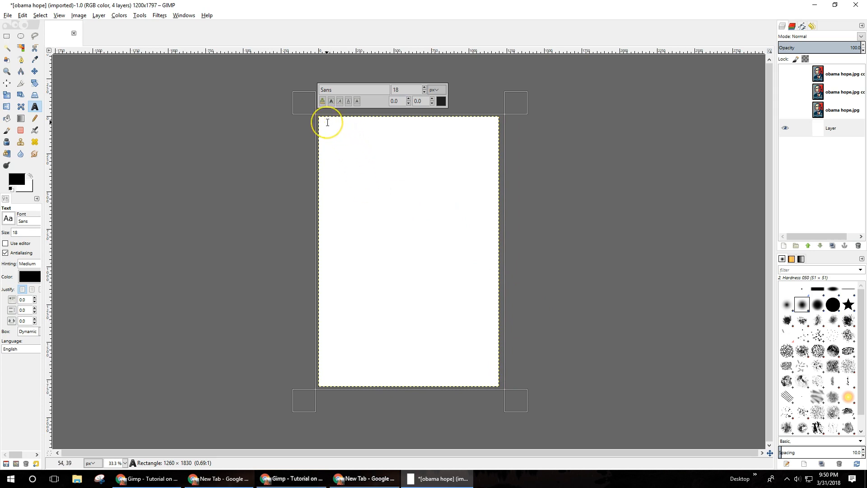
Paste the speech repeatedly into the text box until it fills the canvas
right_click(328, 122)
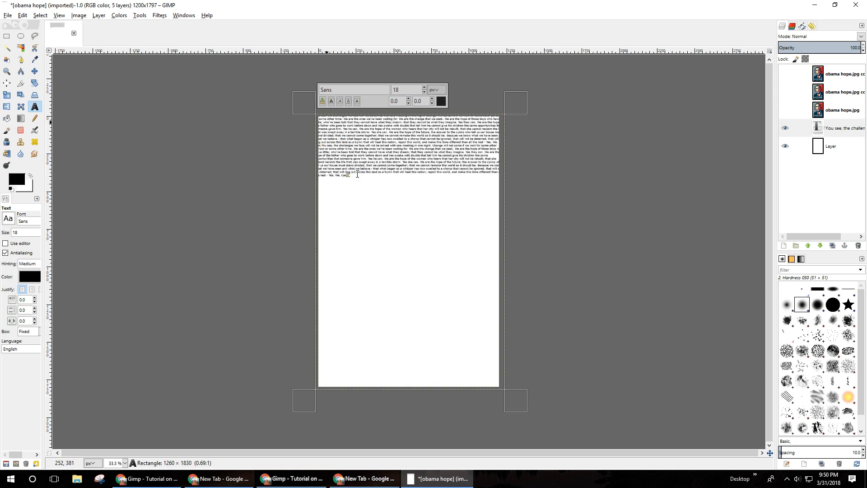
right_click(374, 179)
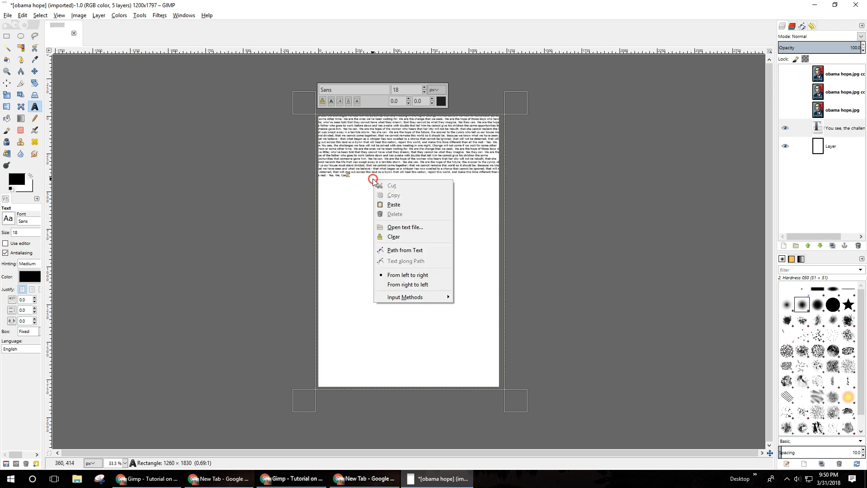
left_click(394, 205)
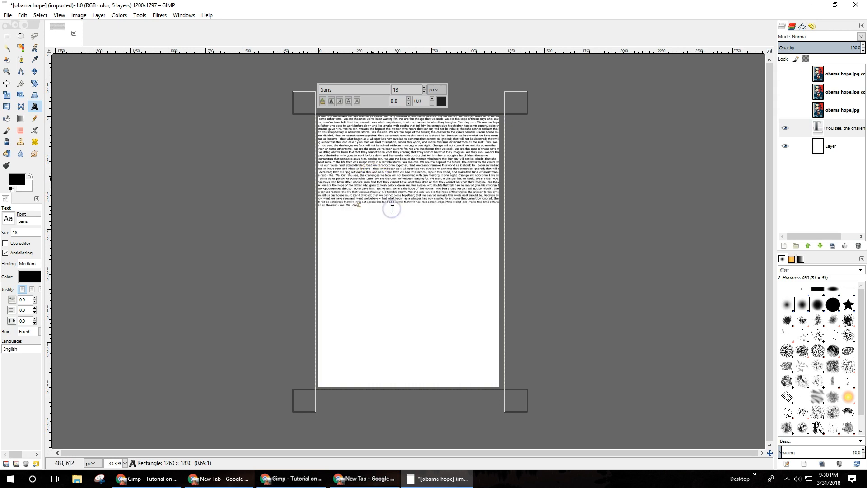
right_click(392, 209)
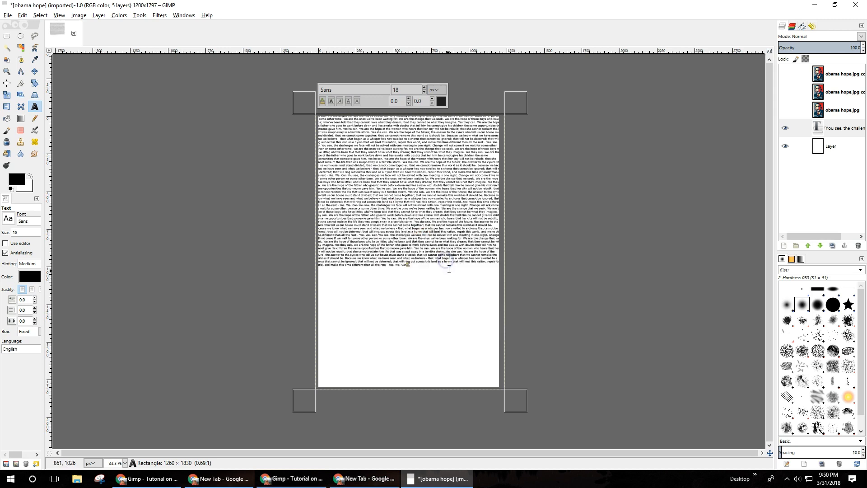
right_click(462, 297)
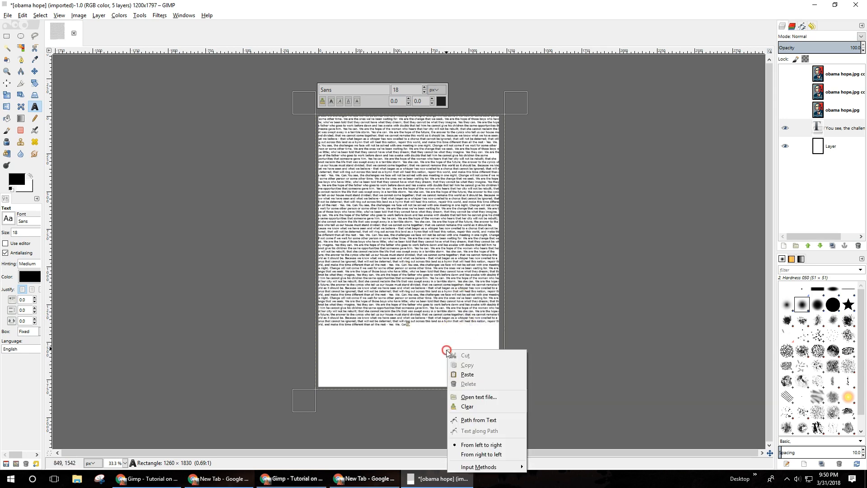
left_click(448, 372)
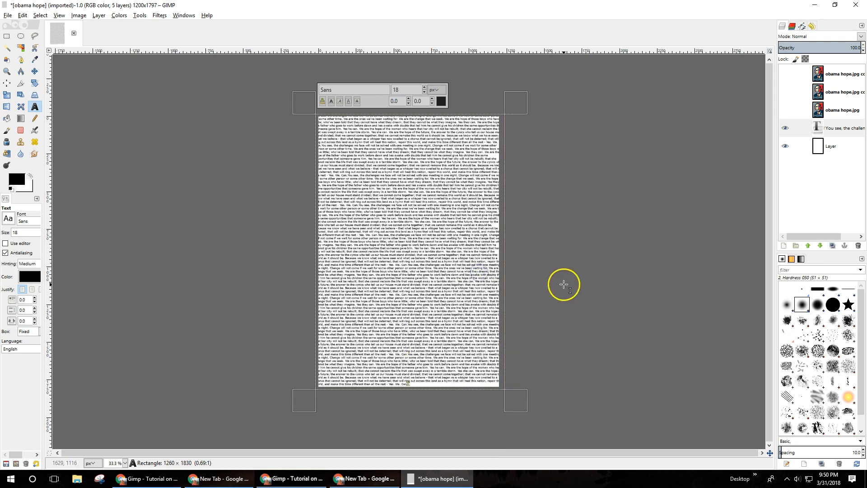
mouse_move(97, 34)
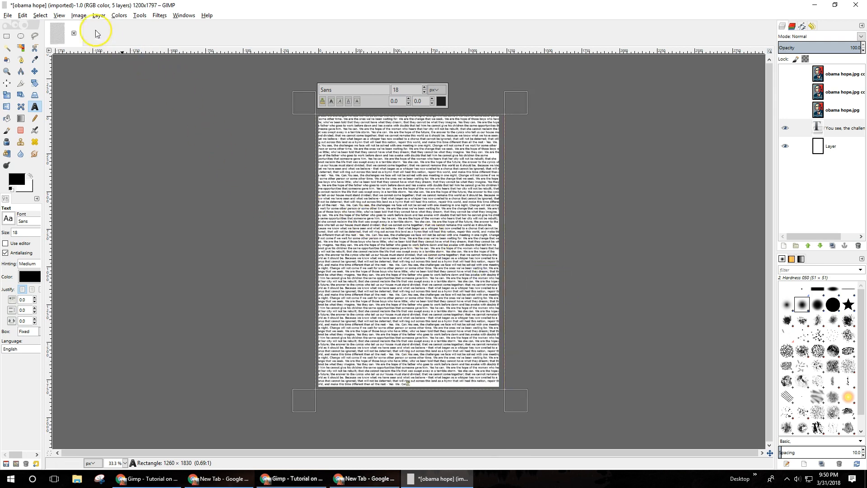
Zoom the text-covered canvas with View > Zoom > Fill Window
left_click(59, 15)
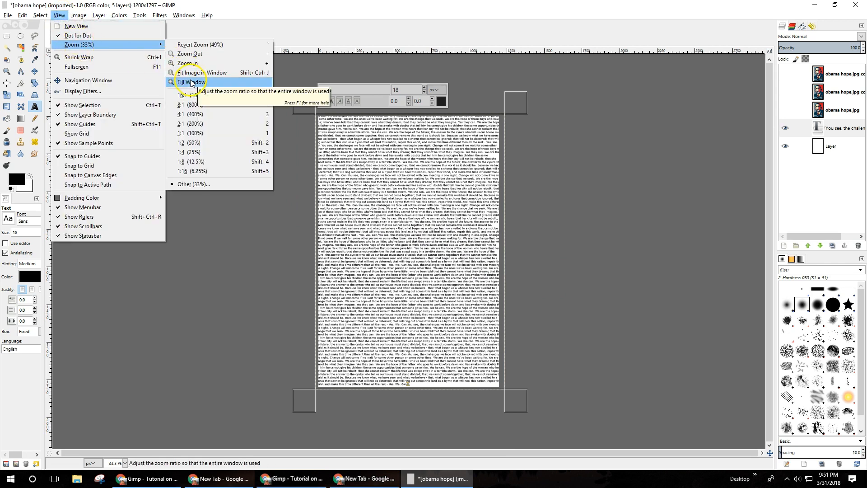
left_click(190, 82)
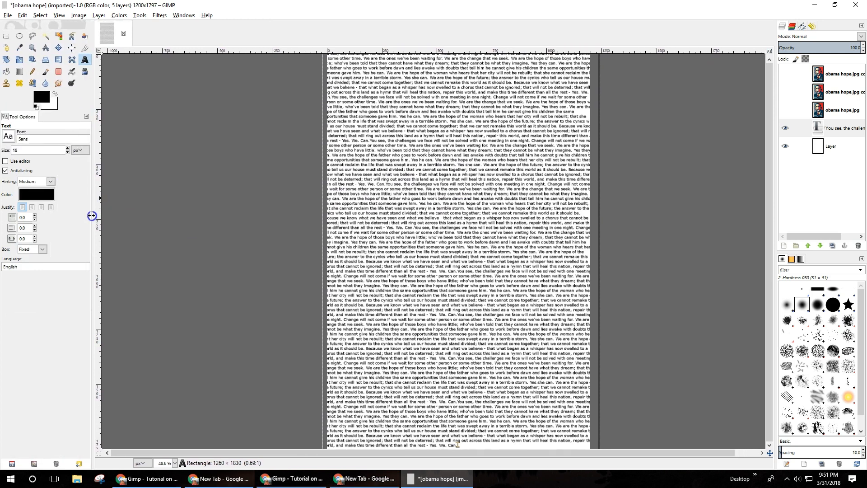
mouse_move(92, 216)
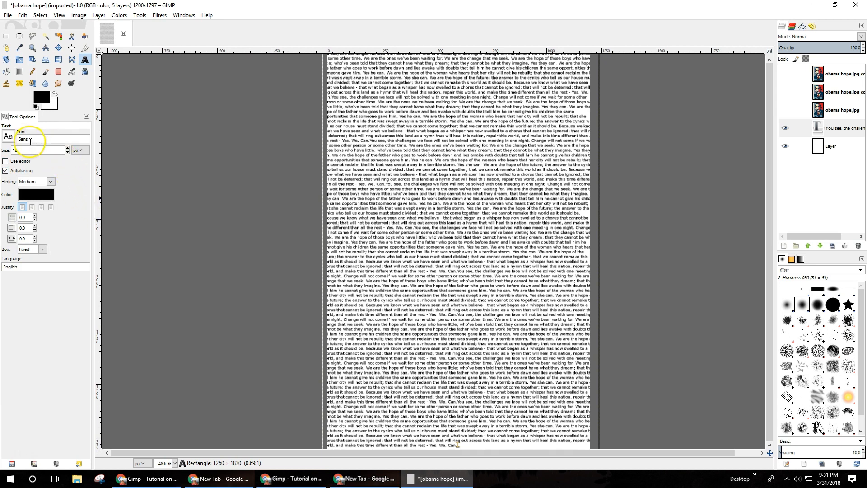
Set the text layer's font to Tw Cen MT Condensed Extra Bold
left_click(8, 137)
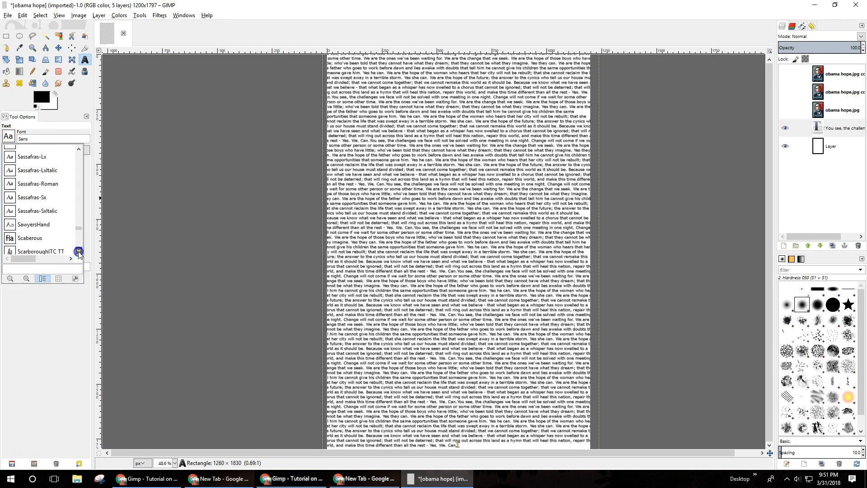
scroll("down", 3)
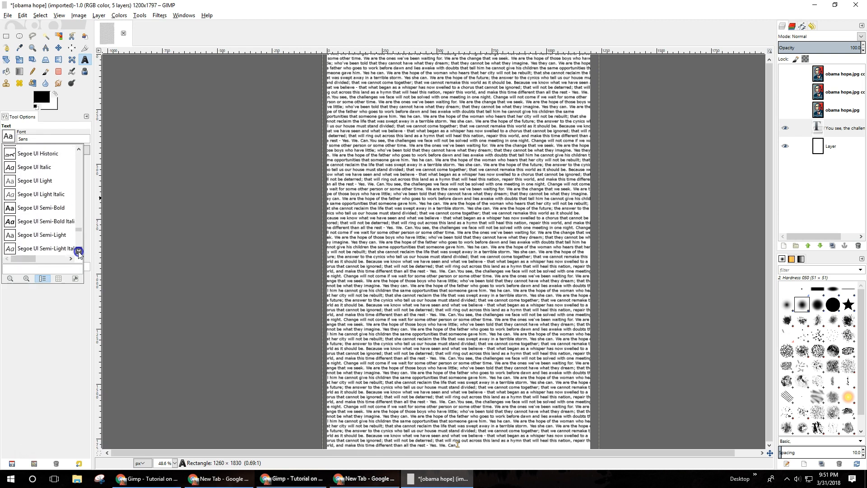
scroll("down", 3)
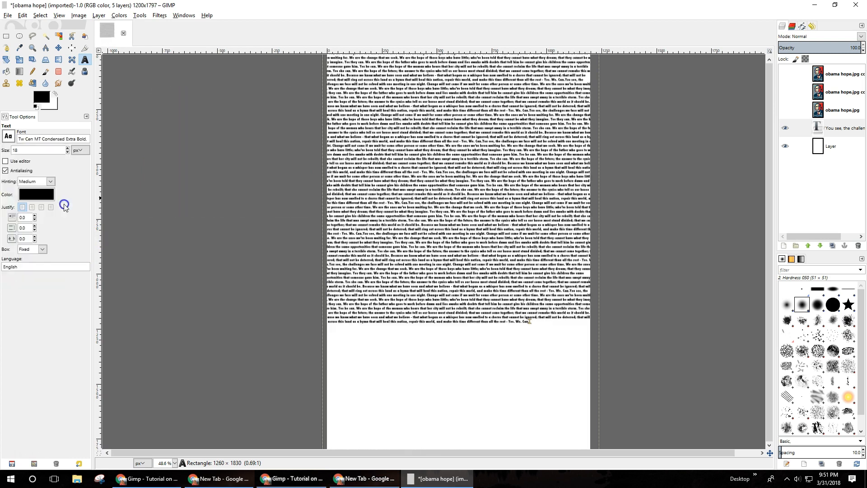
mouse_move(67, 208)
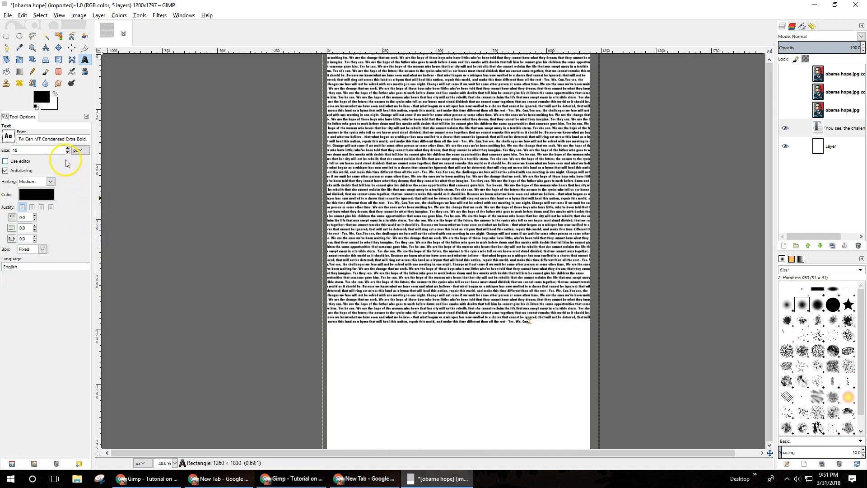
Enlarge the text to size 24, with line spacing -6.0 and letter spacing -1.0
left_click(67, 148)
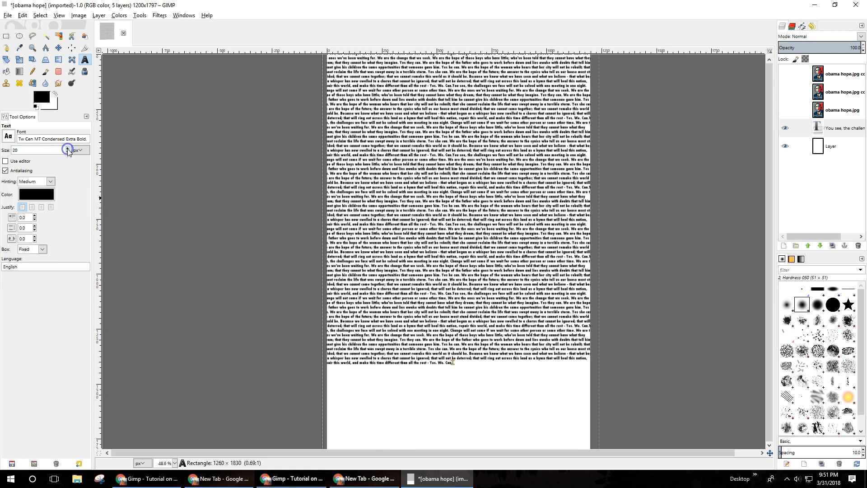
left_click(68, 148)
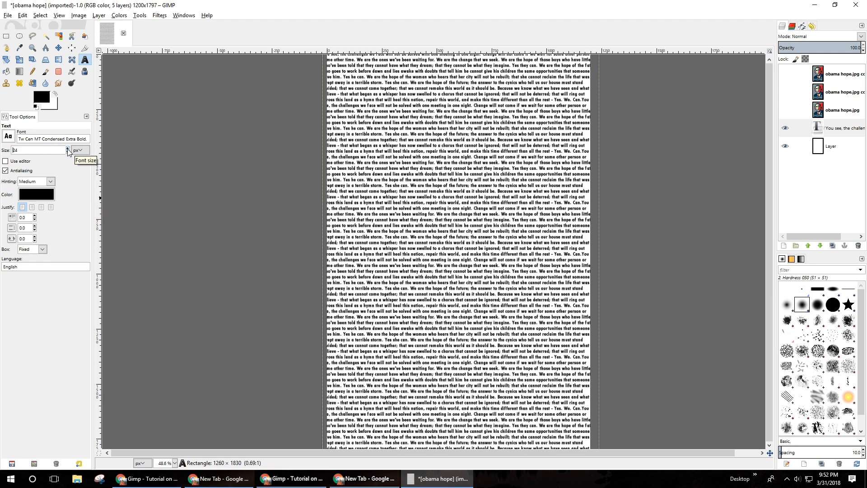
mouse_move(124, 247)
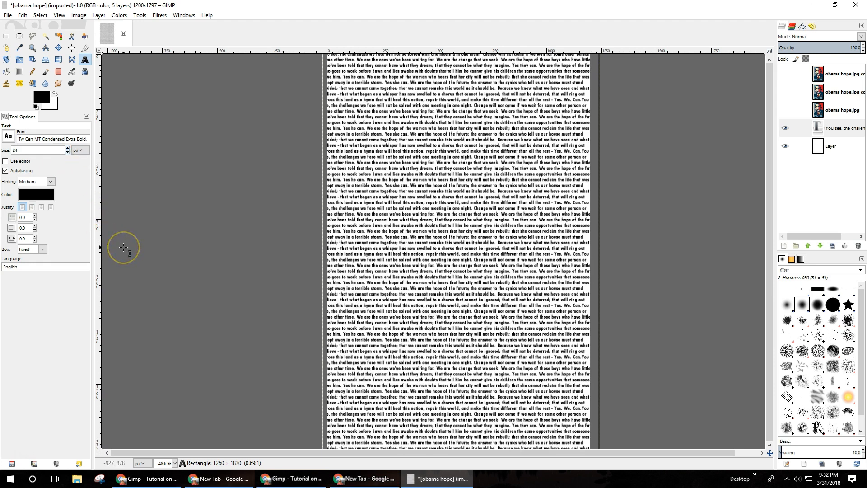
mouse_move(85, 241)
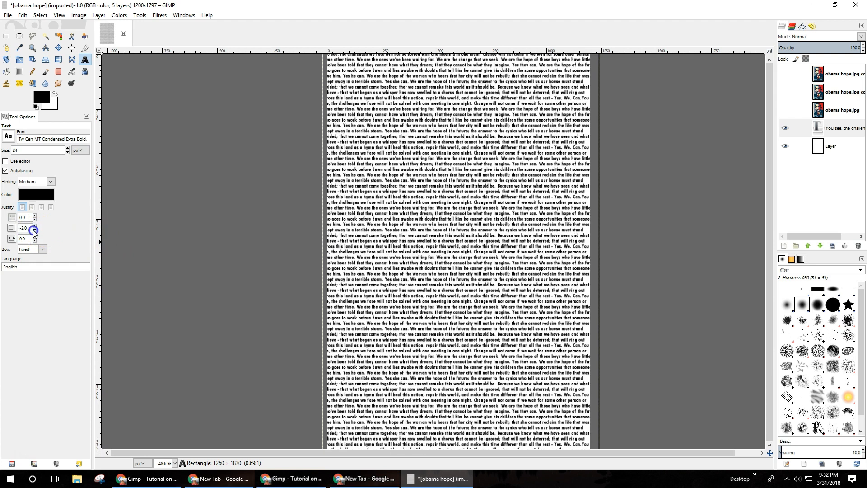
left_click(34, 230)
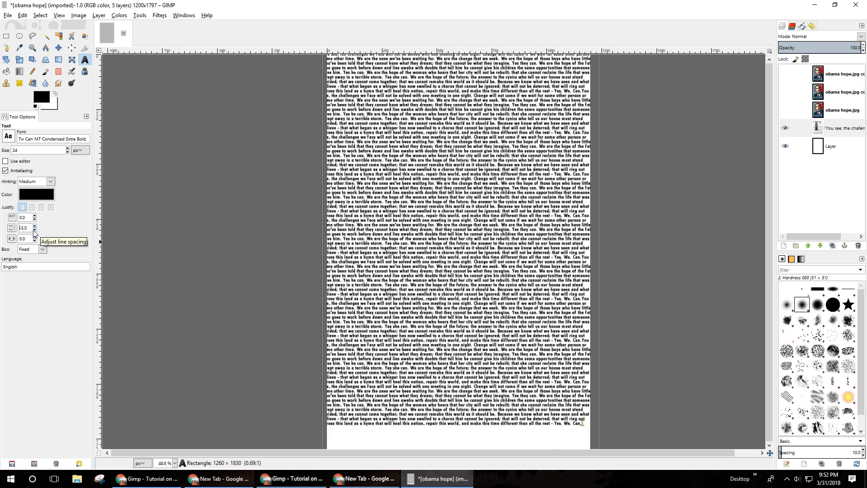
left_click(34, 229)
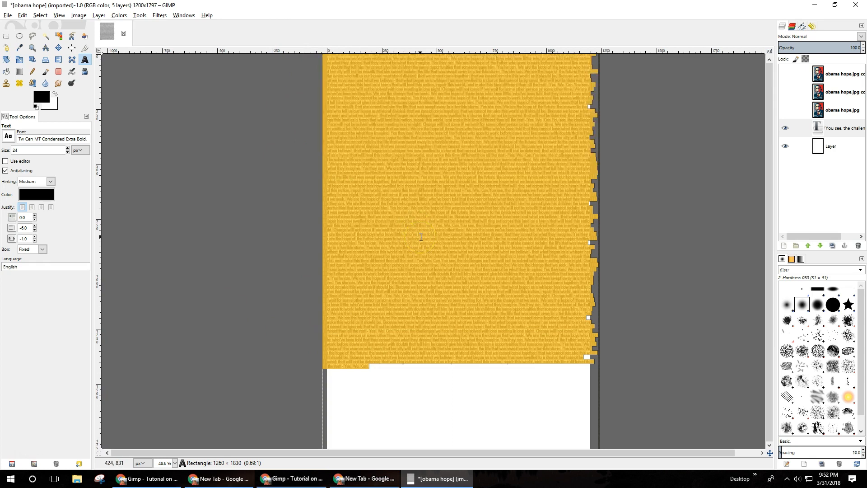
Extend the tightly spaced speech text layer so it fills the page to the bottom edge
right_click(420, 239)
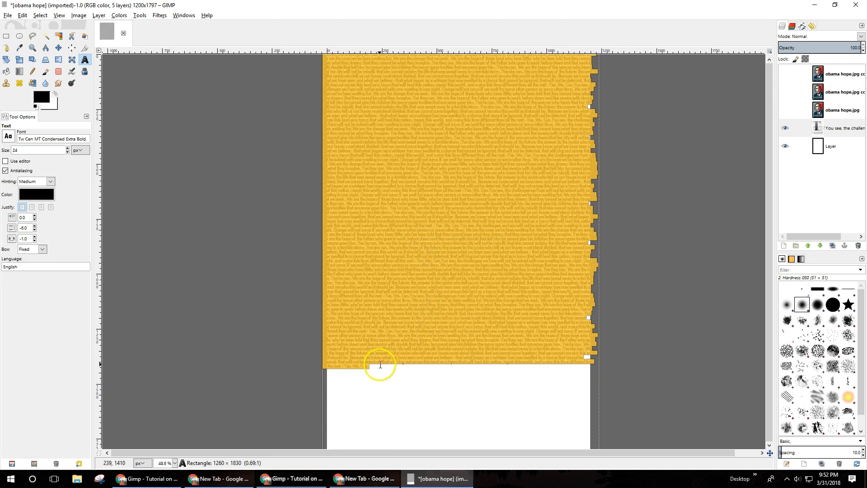
right_click(380, 365)
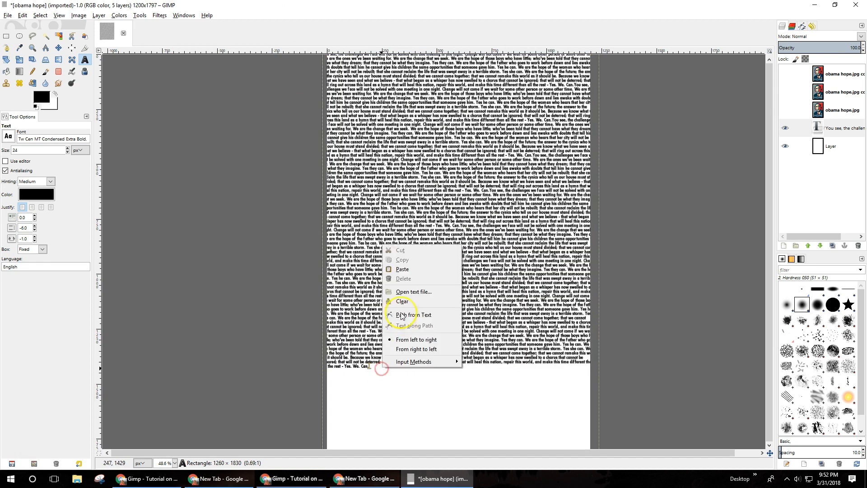
left_click(414, 315)
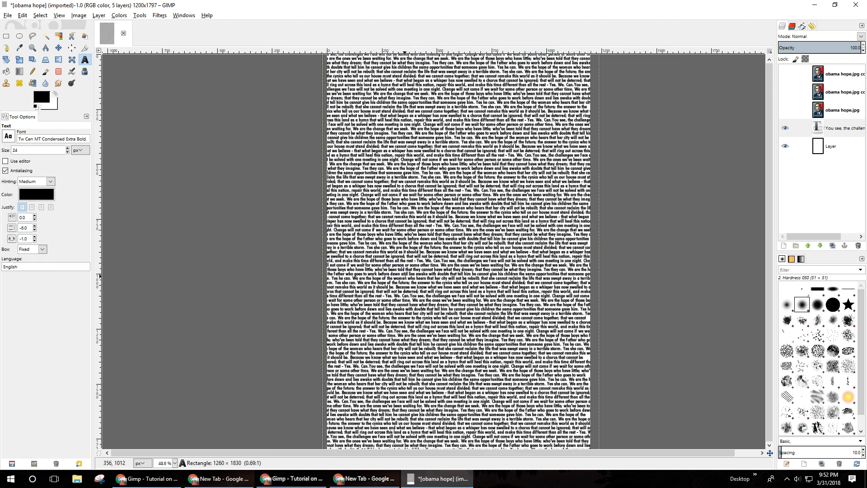
mouse_move(641, 336)
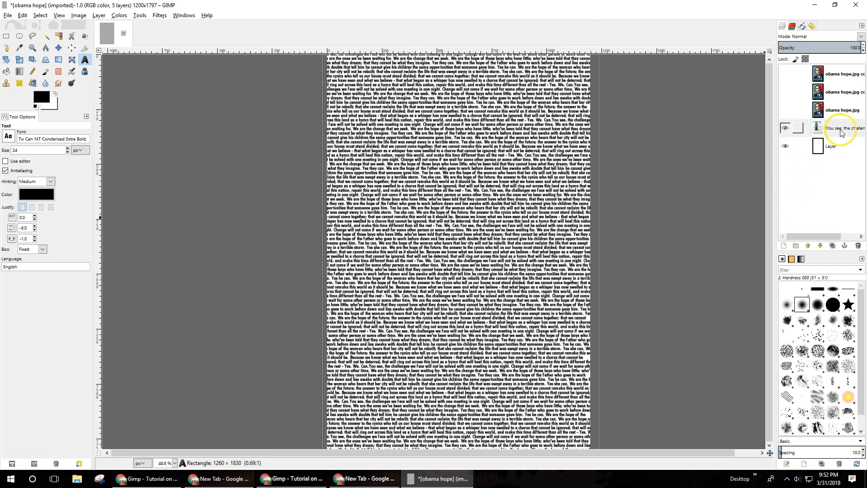
Duplicate the speech text layer twice and move a copy above a poster copy
left_click(836, 246)
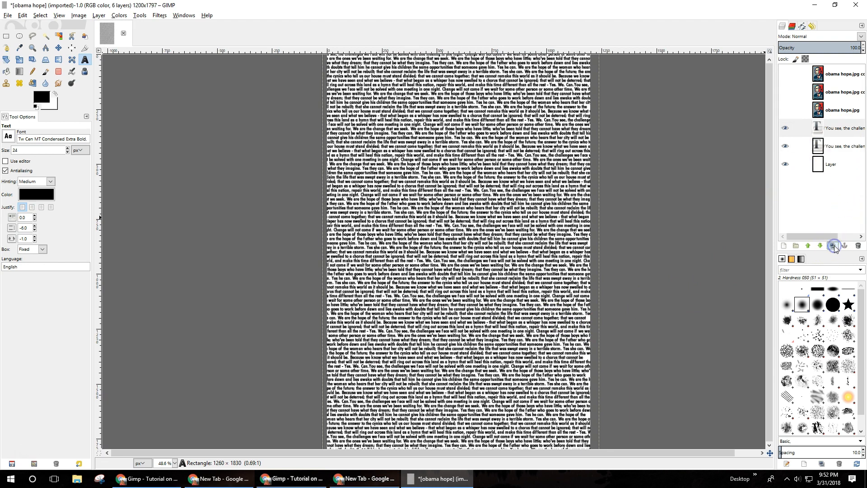
left_click(835, 245)
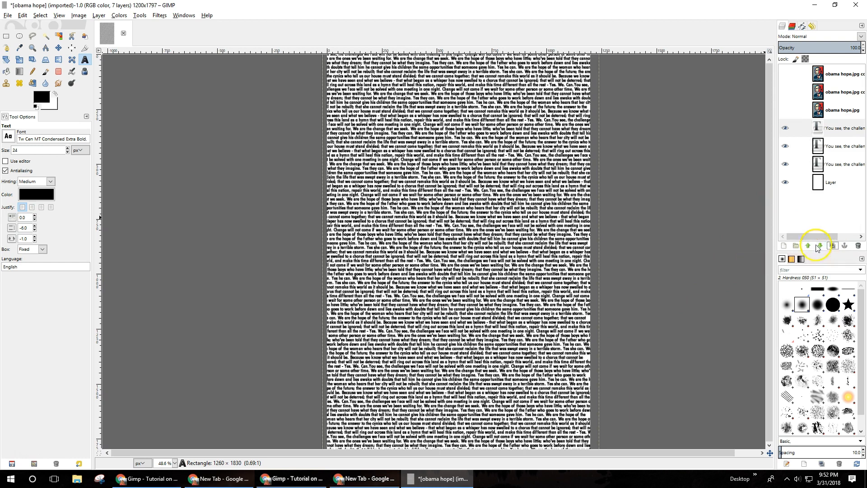
left_click(846, 128)
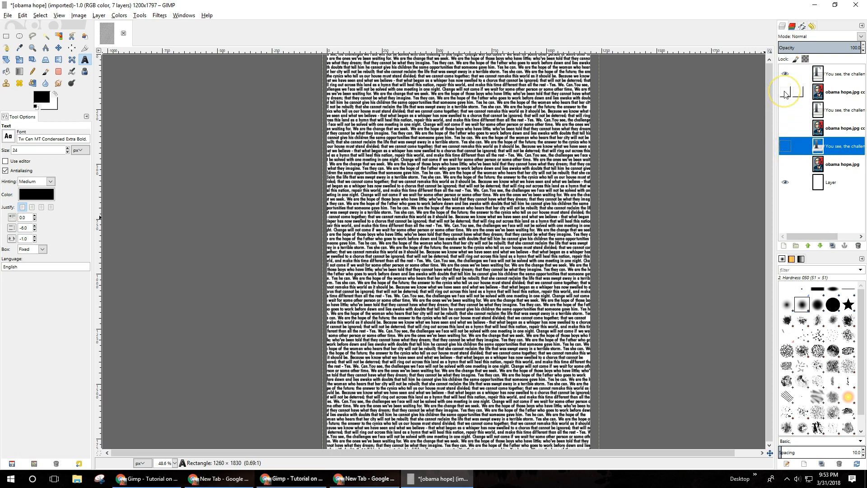
left_click(784, 92)
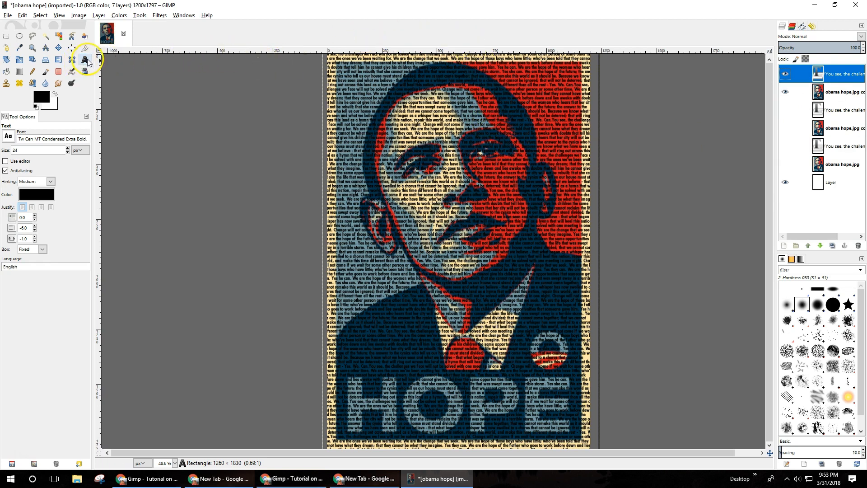
mouse_move(84, 61)
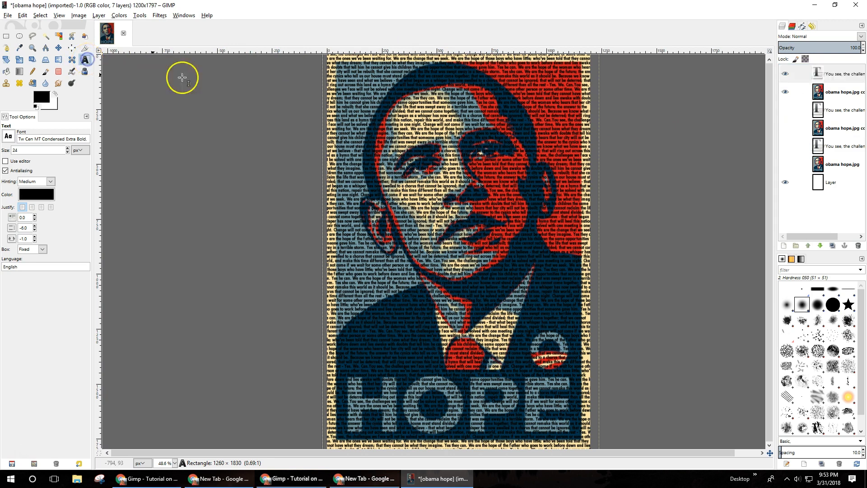
mouse_move(354, 123)
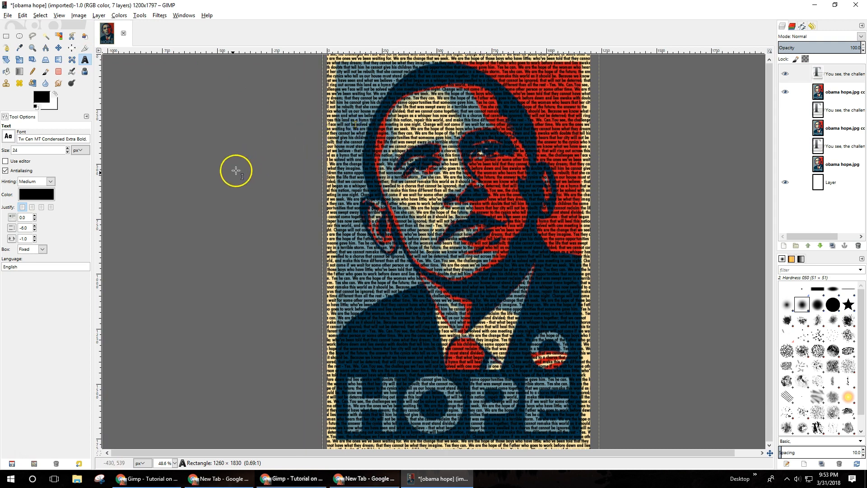
mouse_move(114, 179)
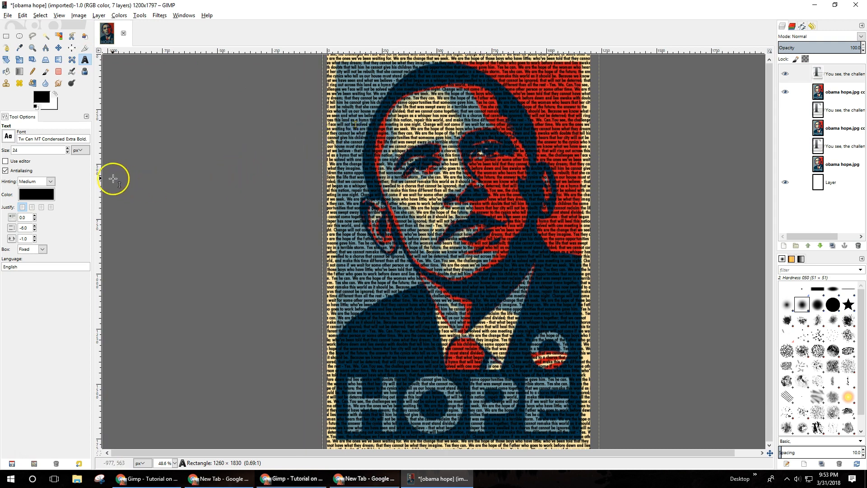
Color the top speech text dark navy blue (01324a), sampled from the poster
left_click(36, 194)
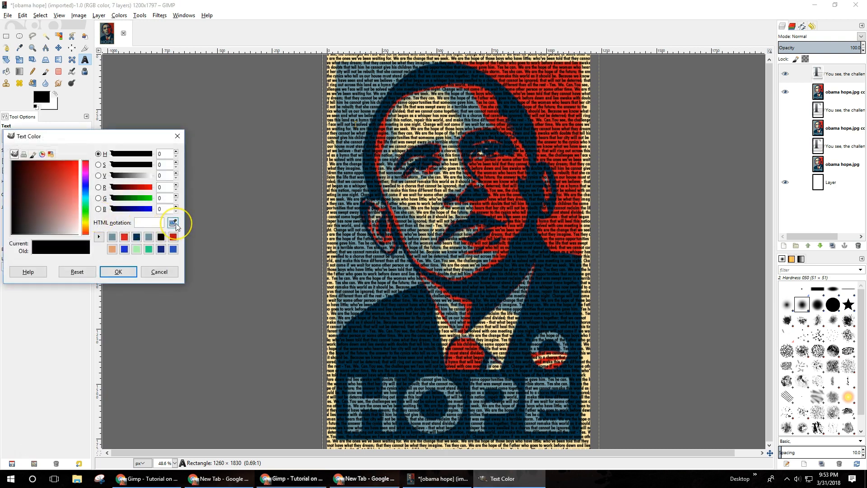
mouse_move(174, 224)
type("01324a")
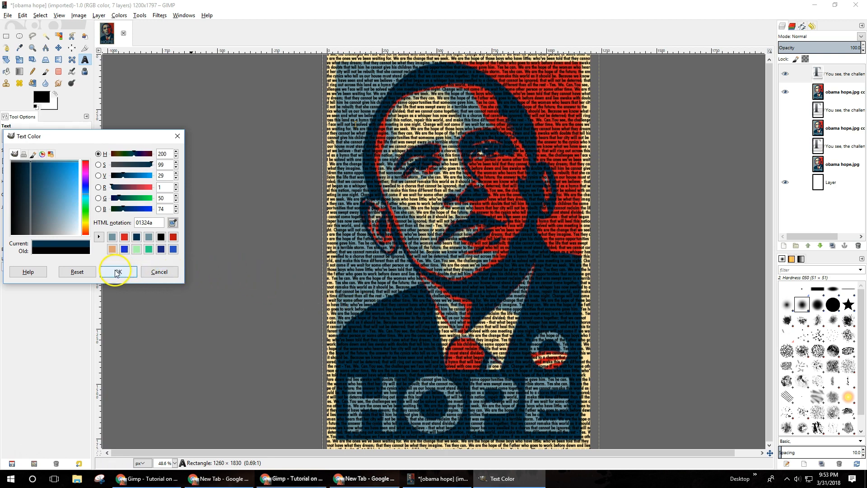
left_click(117, 272)
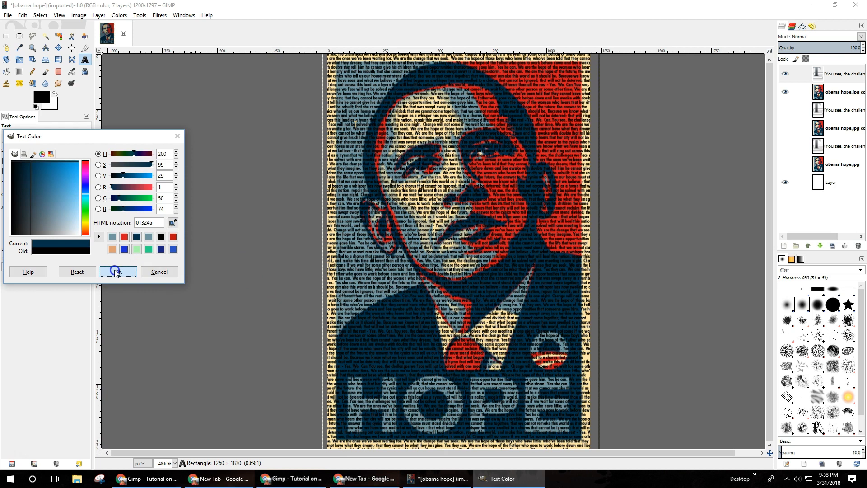
left_click(118, 271)
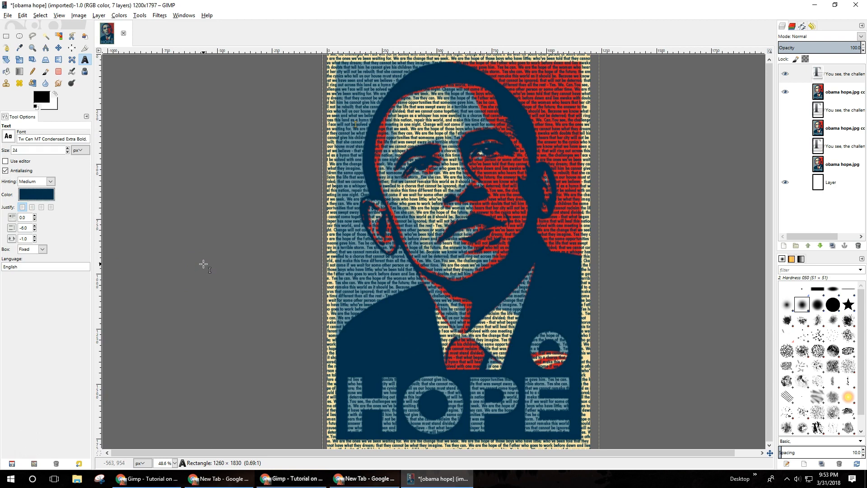
mouse_move(236, 257)
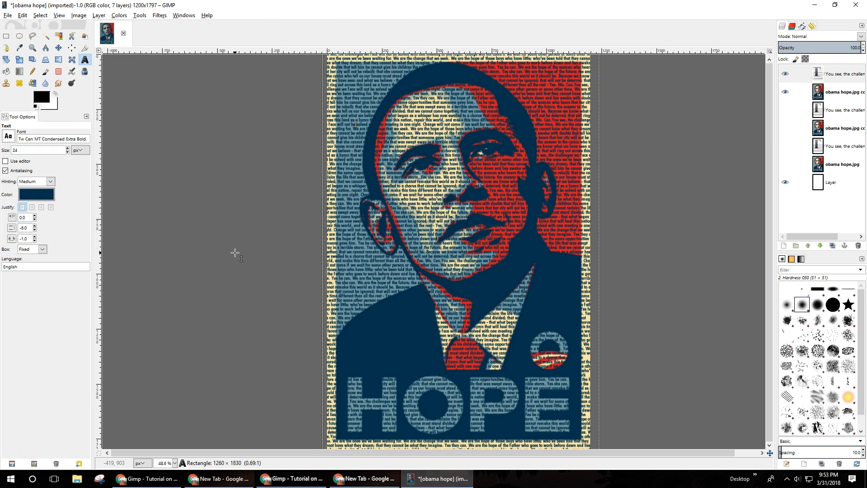
mouse_move(383, 230)
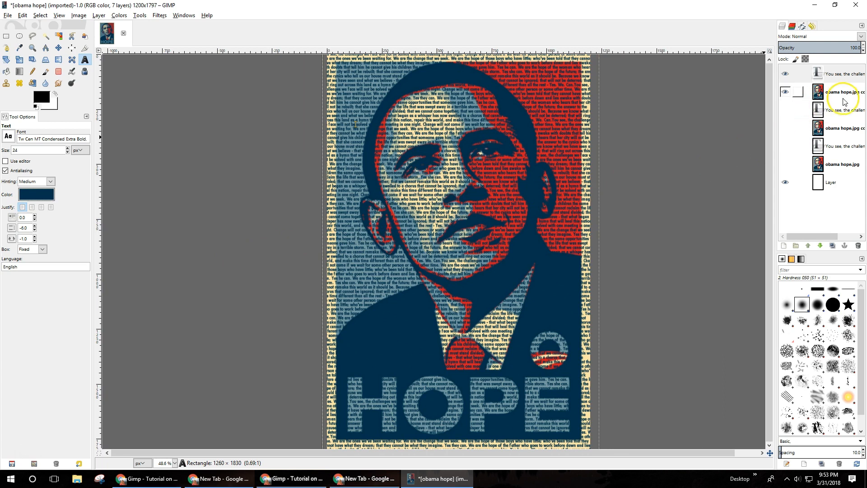
Select everything except the poster's navy areas by color, then delete the top poster copy
left_click(840, 92)
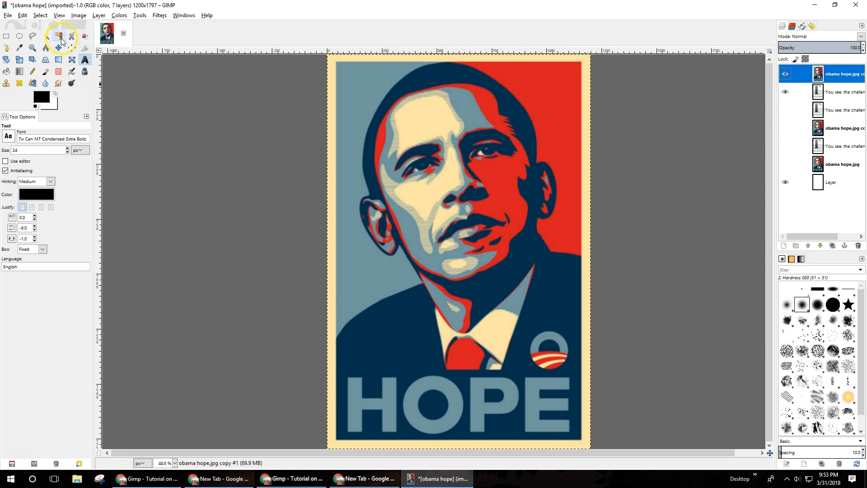
mouse_move(58, 37)
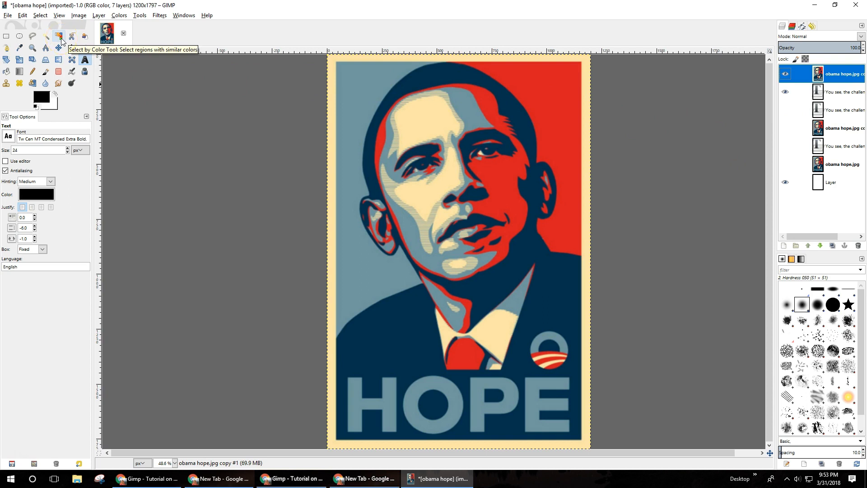
left_click(58, 37)
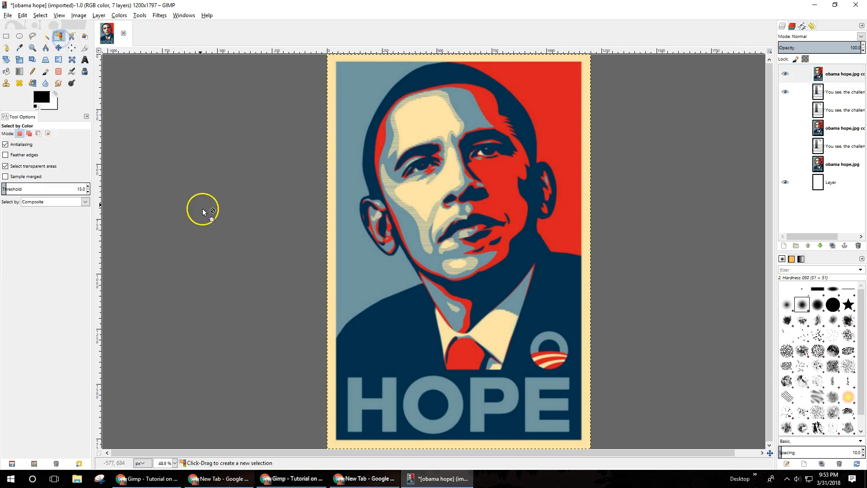
left_click(401, 344)
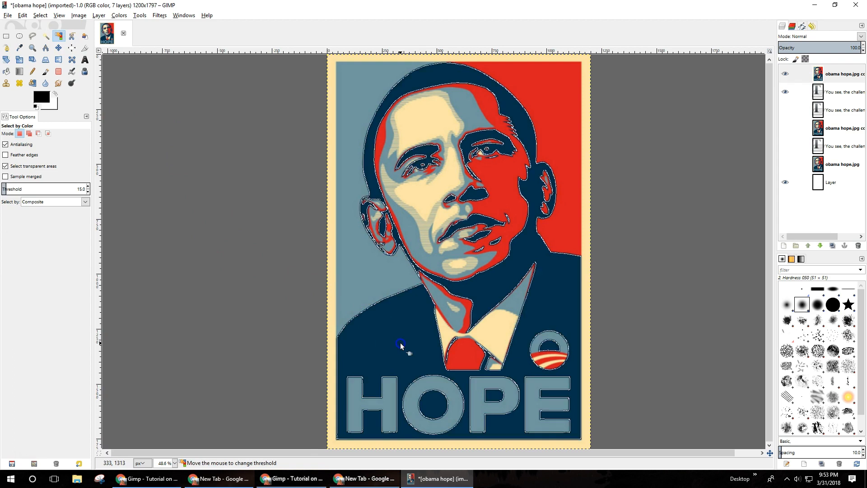
left_click(400, 343)
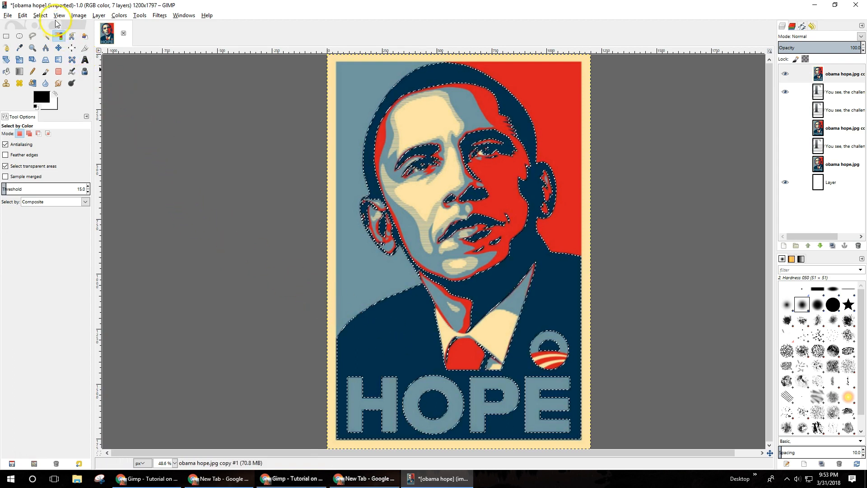
left_click(40, 15)
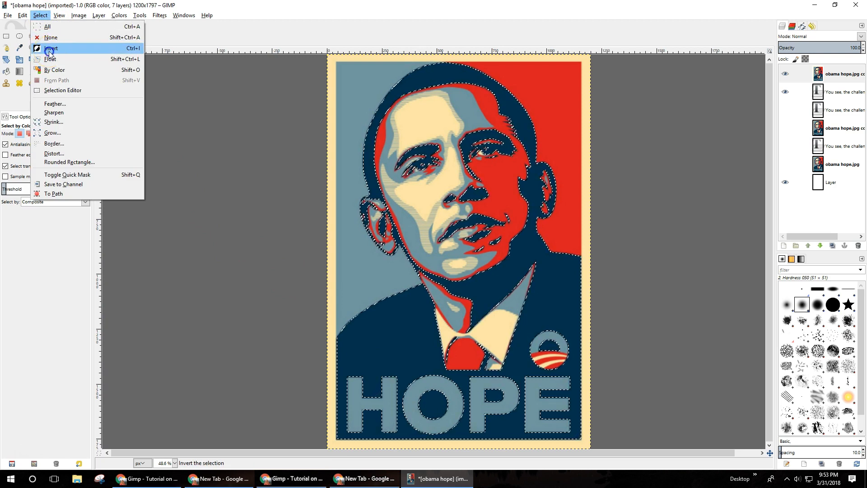
left_click(51, 48)
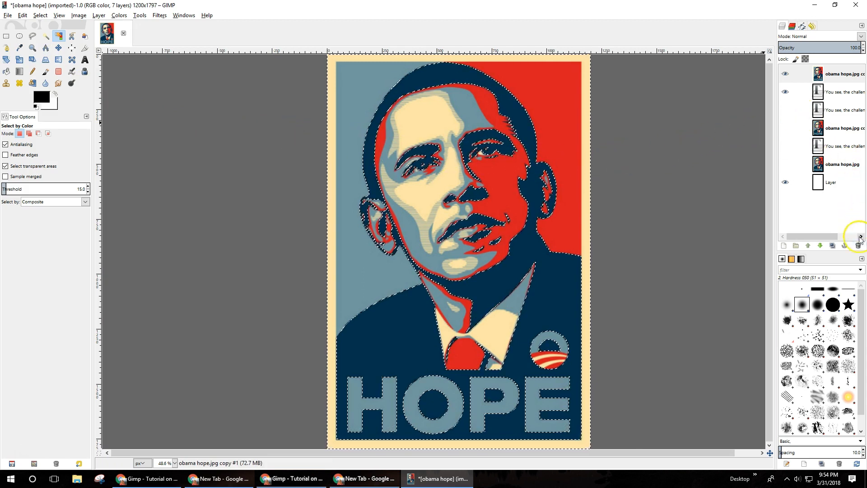
mouse_move(859, 246)
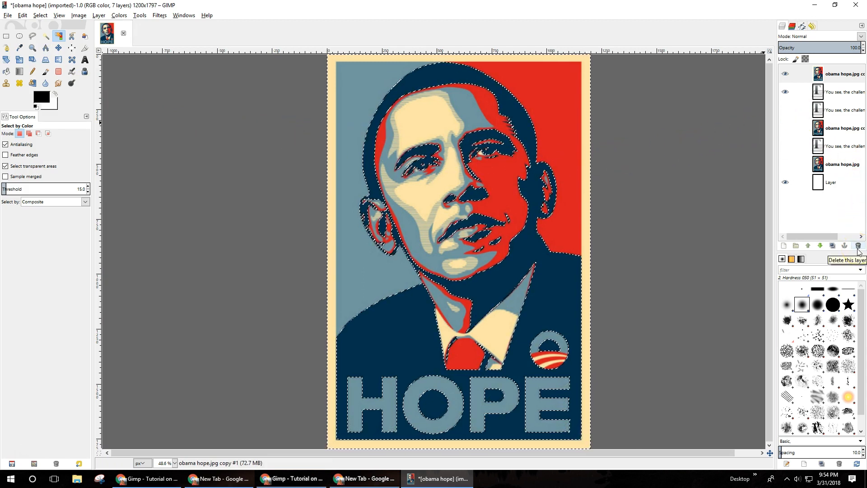
left_click(846, 246)
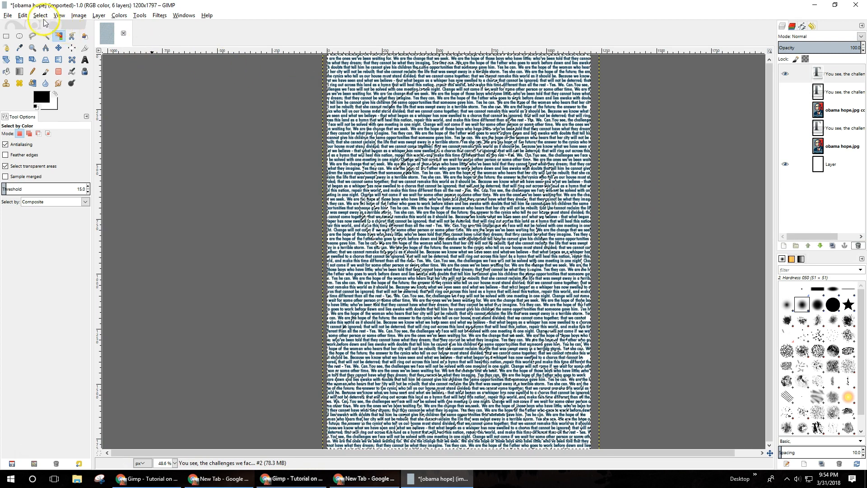
Clear the top speech text outside the navy areas and remove the selection
left_click(22, 15)
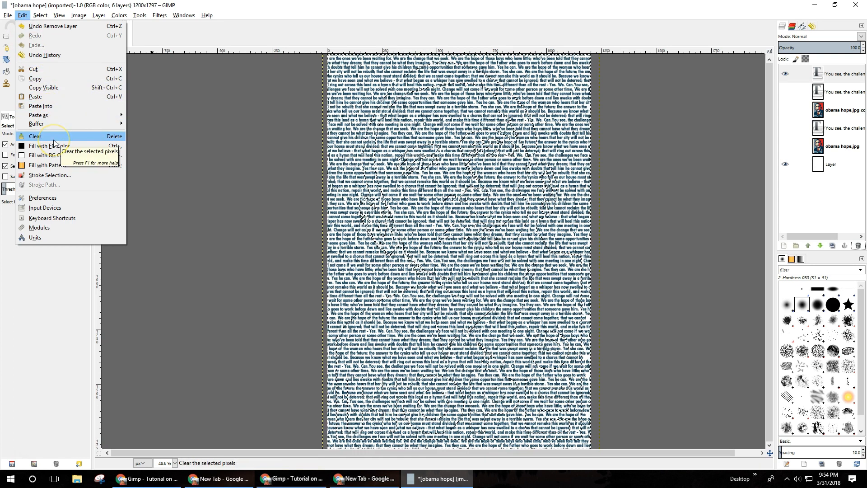
left_click(34, 136)
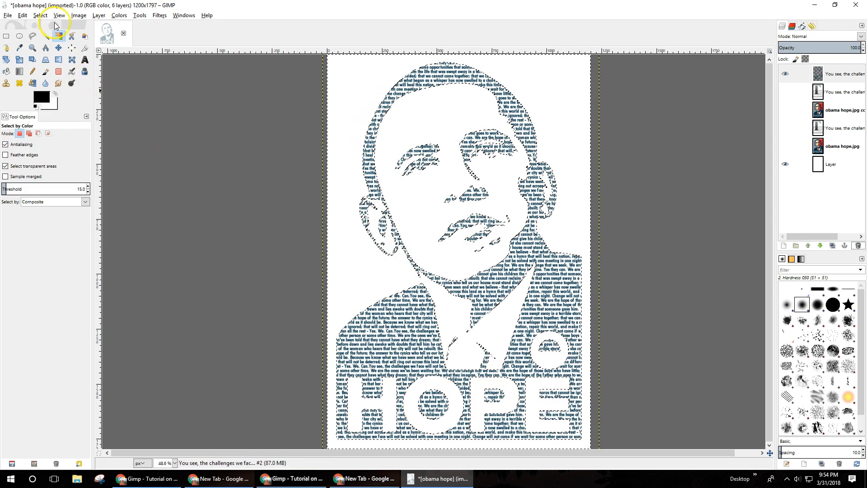
left_click(40, 15)
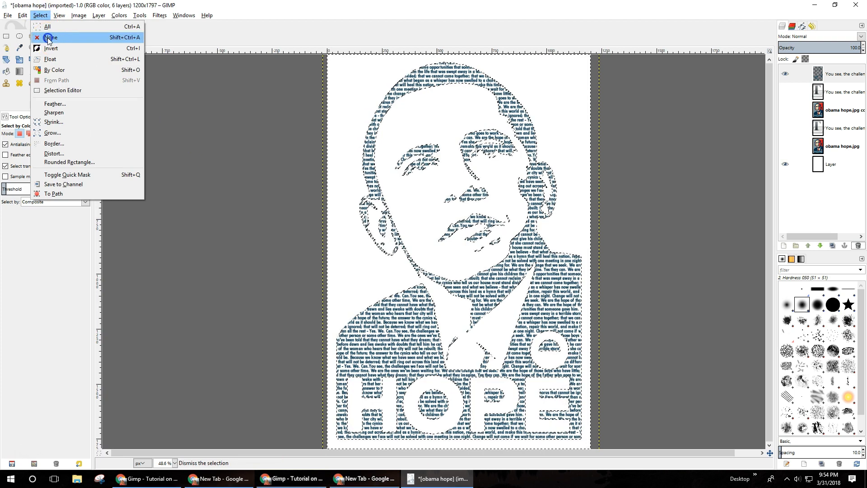
left_click(51, 37)
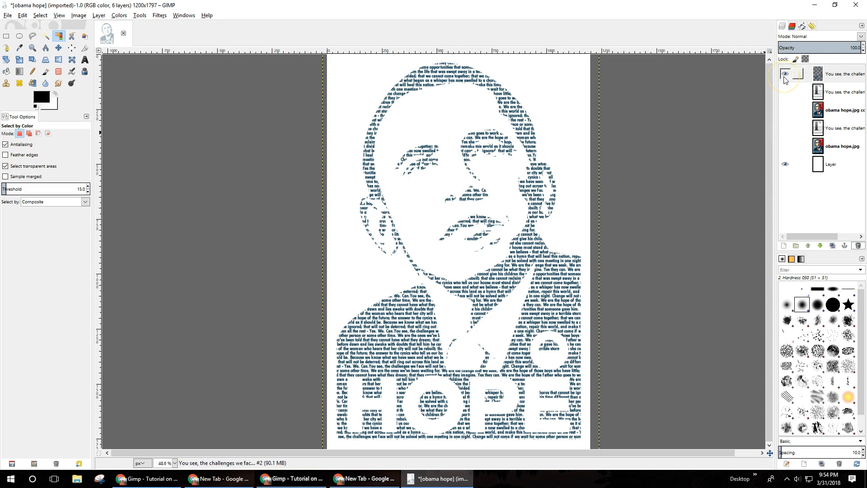
Hide the navy text layer, show the next text copy, and color it poster red (d71a21)
left_click(785, 74)
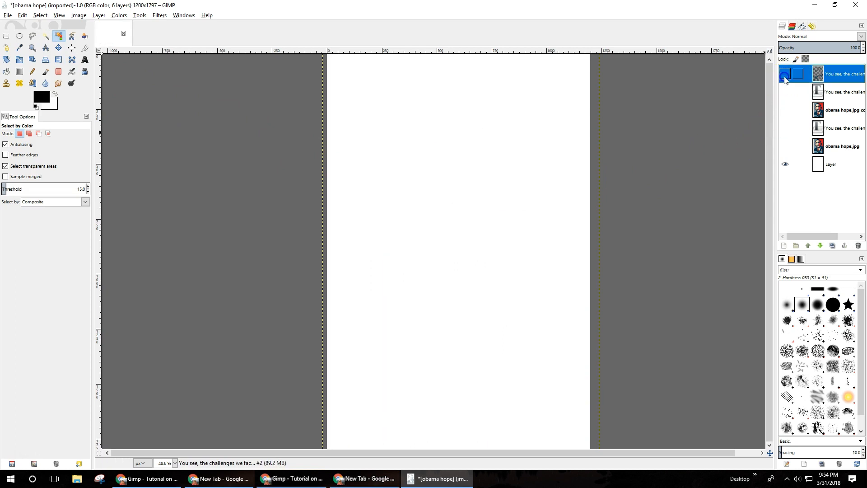
left_click(785, 109)
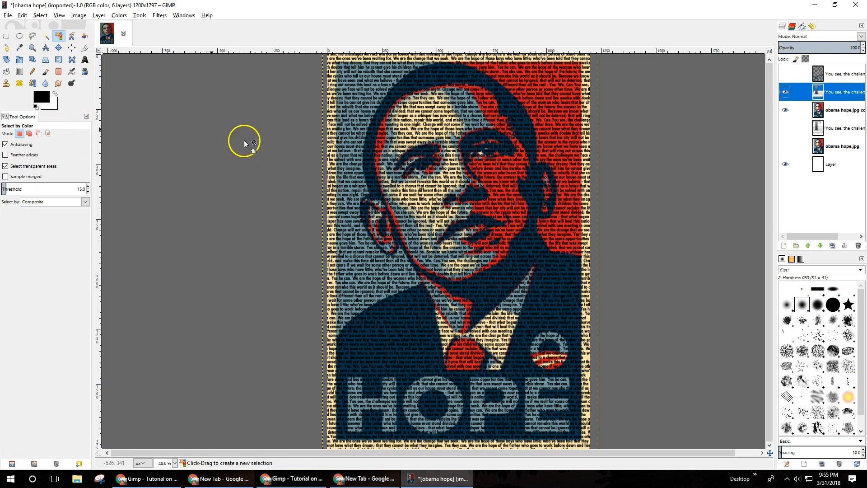
left_click(84, 60)
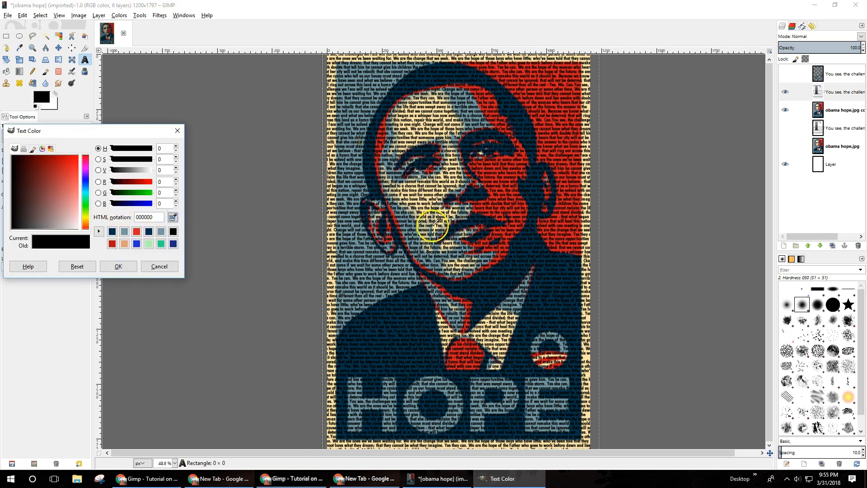
mouse_move(501, 197)
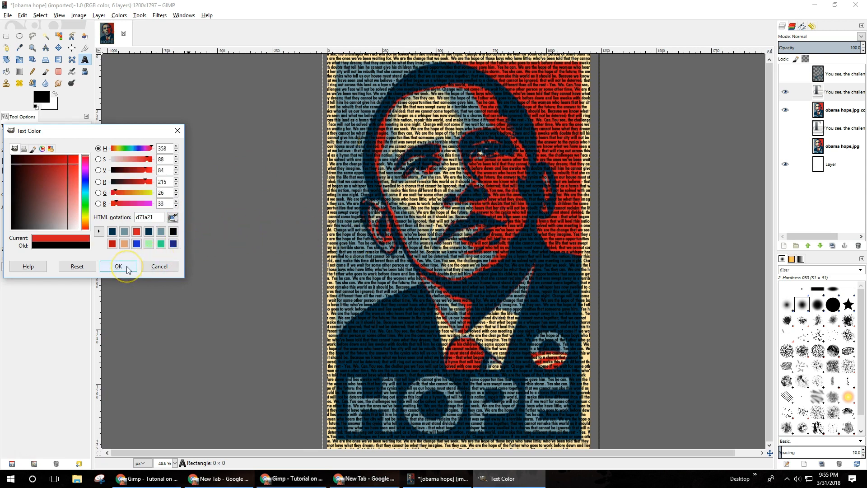
left_click(118, 266)
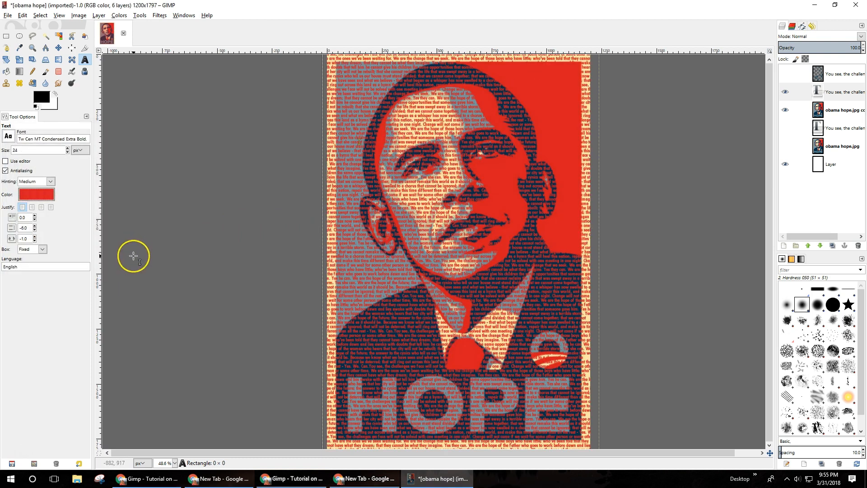
mouse_move(131, 249)
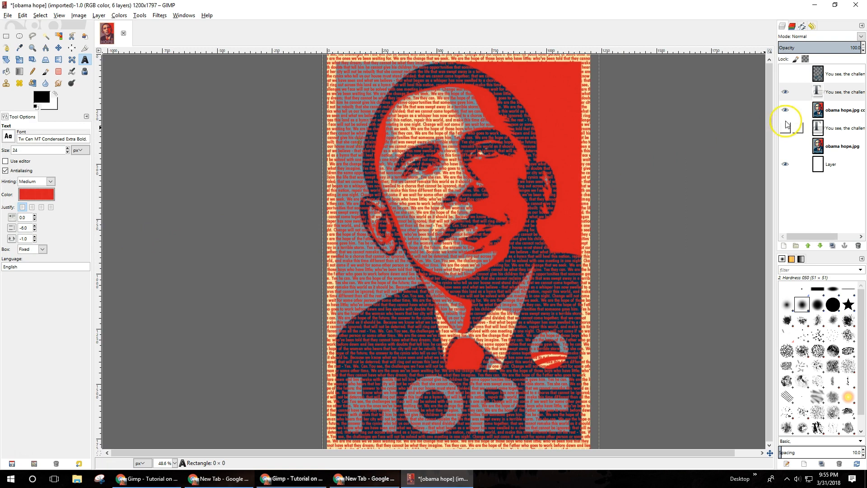
Show the poster copy and select the poster's red areas by color
left_click(840, 92)
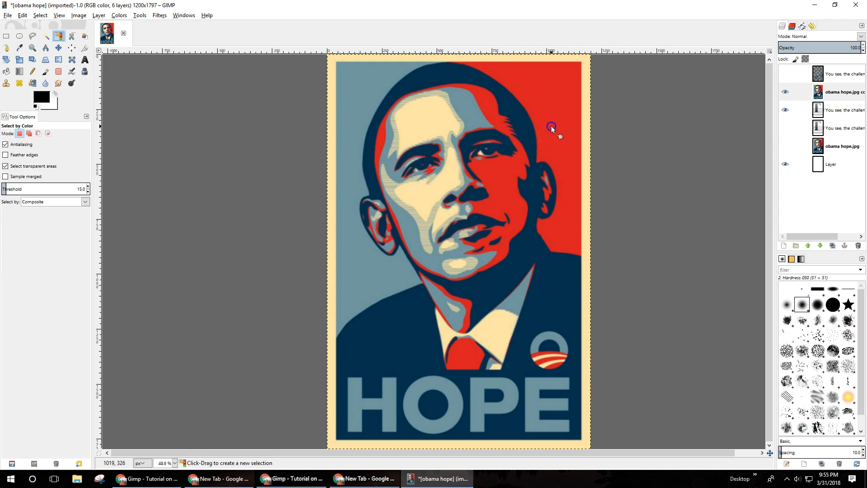
left_click(550, 126)
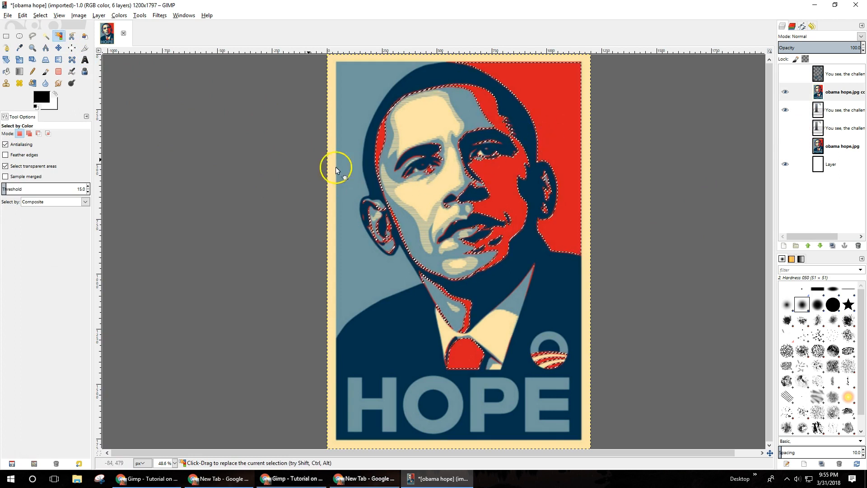
left_click(40, 15)
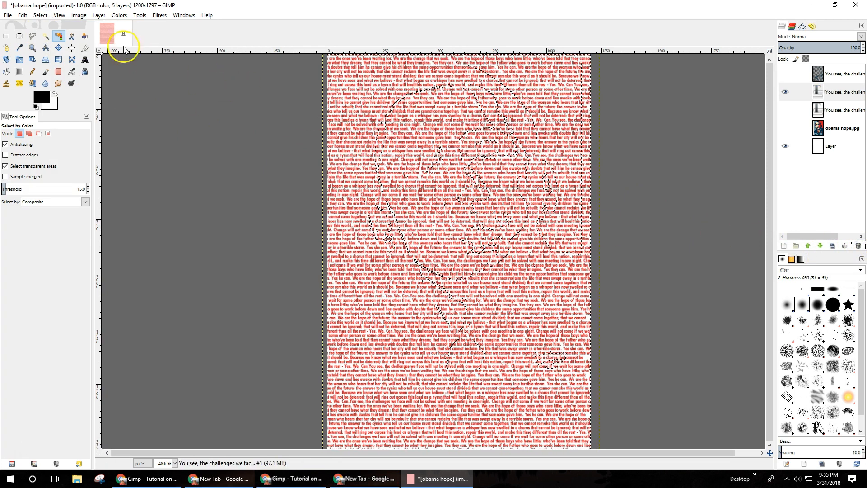
Clear the red text outside the red areas and hide the trimmed text layers
left_click(22, 15)
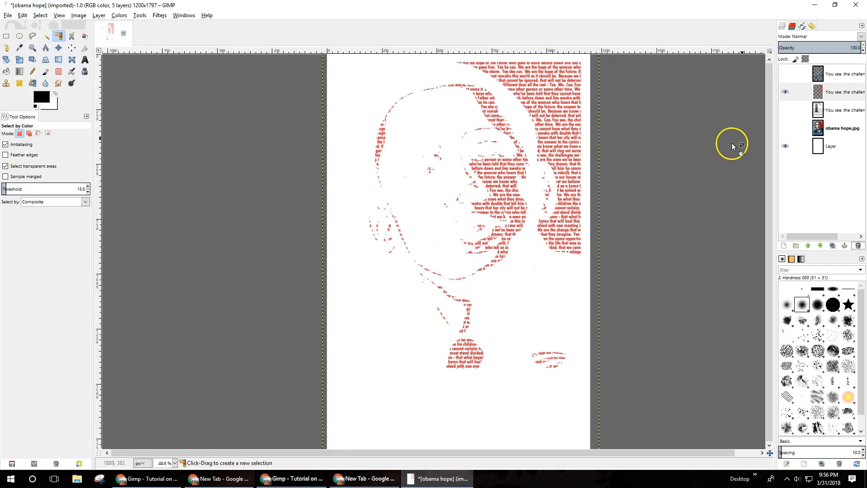
left_click(785, 74)
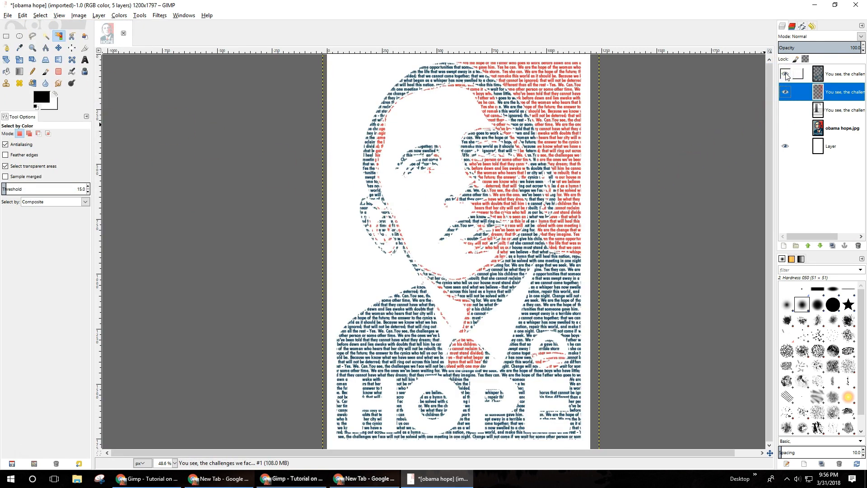
left_click(785, 74)
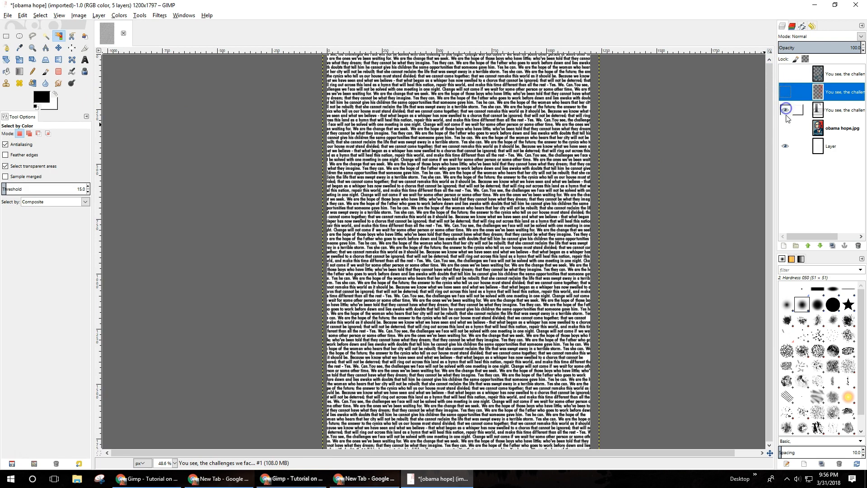
Show the third text copy and color it pale blue-grey (7297a0), sampled from the poster
left_click(783, 128)
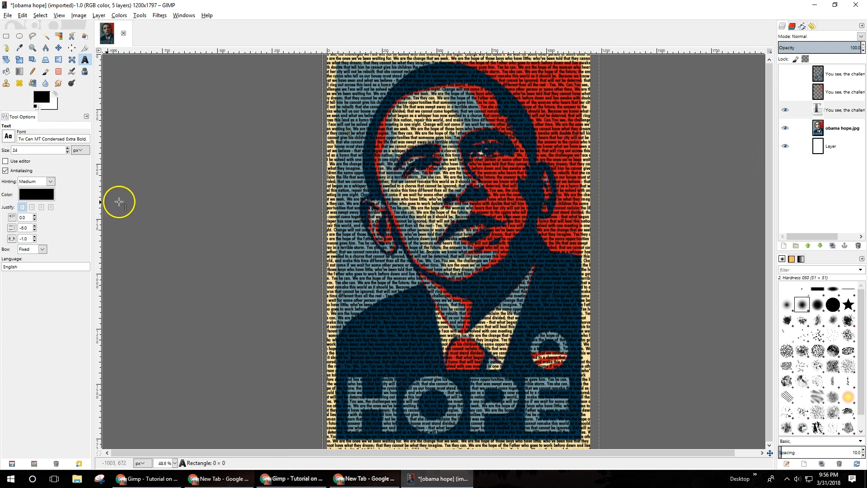
left_click(35, 194)
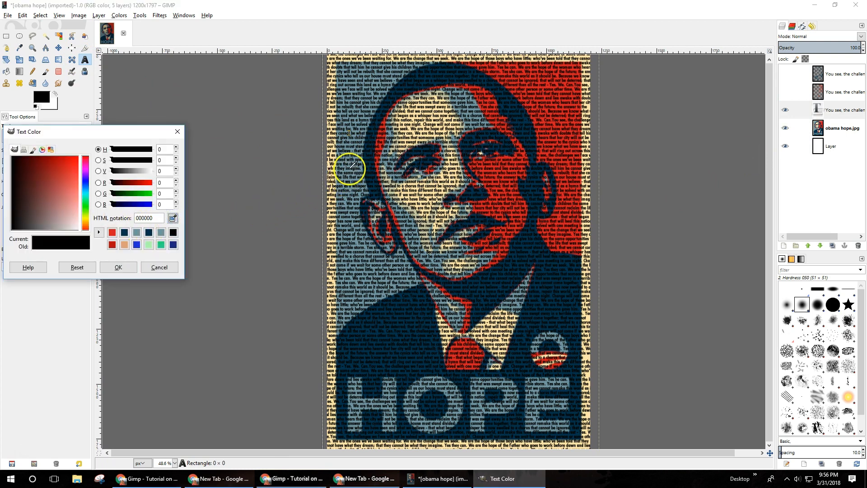
left_click(44, 191)
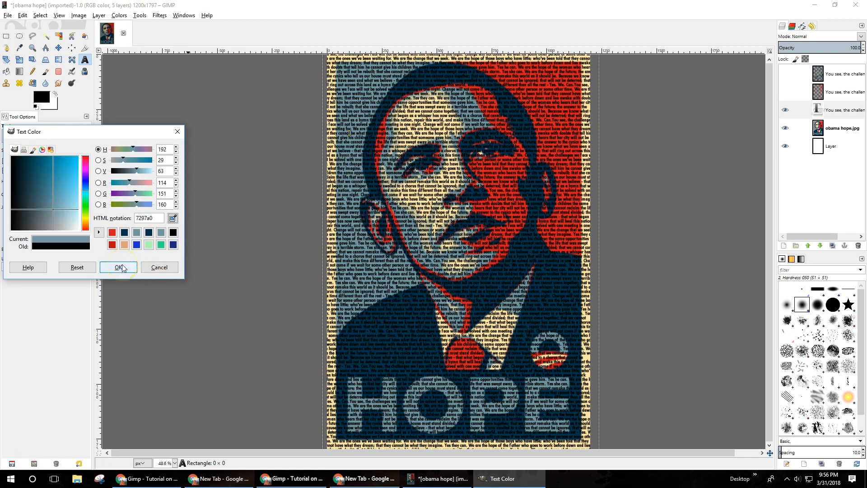
left_click(118, 267)
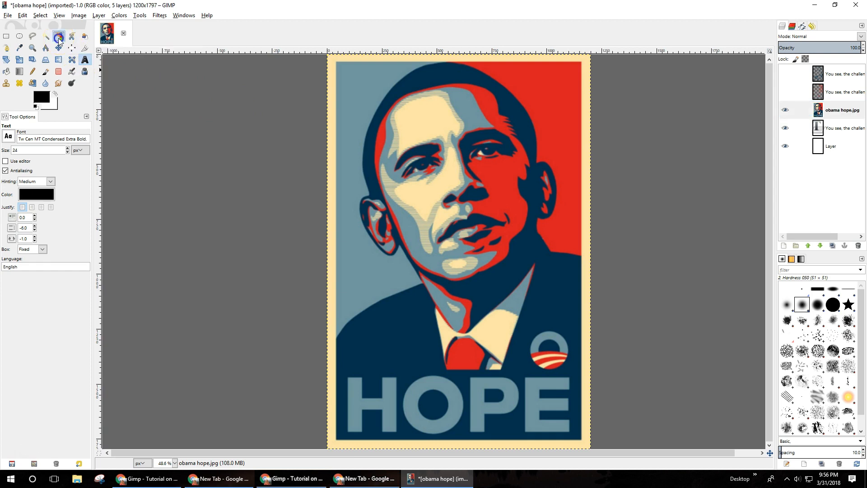
Use Select by Color to select the poster's blue-grey areas
left_click(59, 48)
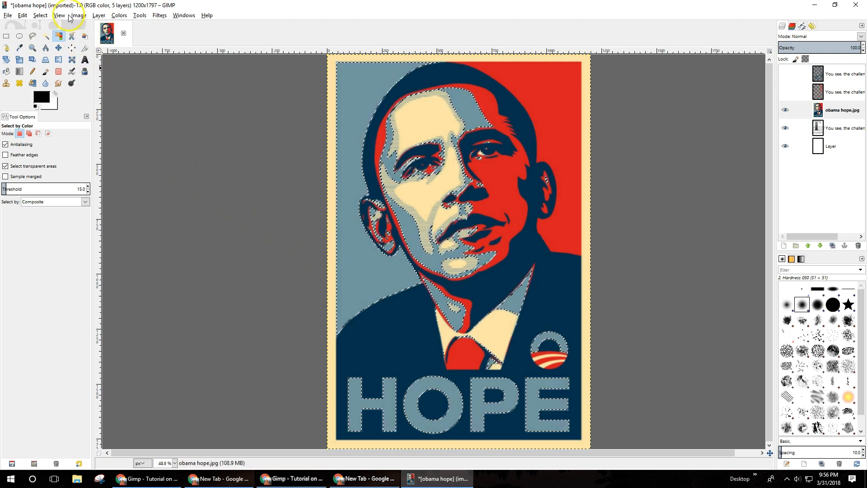
left_click(40, 15)
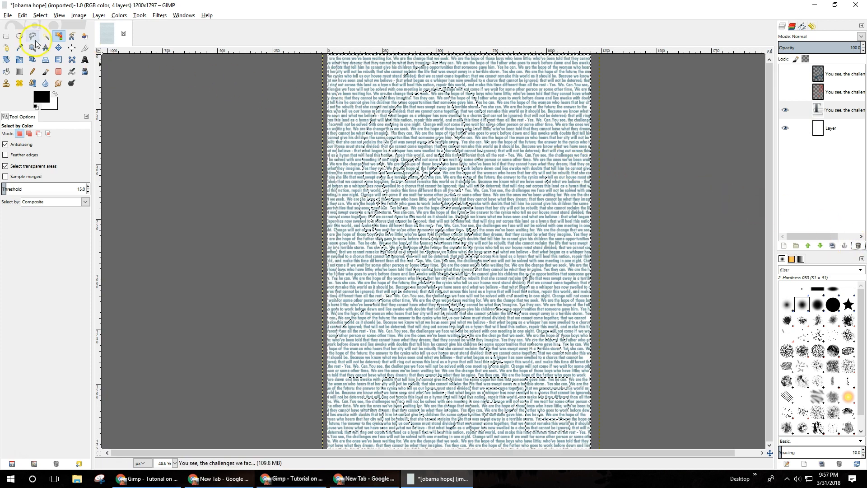
Clear the light-blue speech text outside the blue-grey areas and deselect everything
left_click(22, 15)
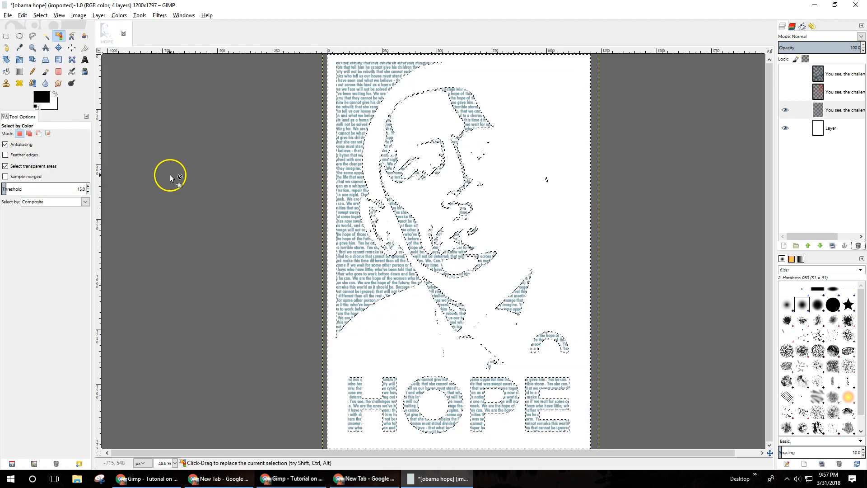
left_click(40, 15)
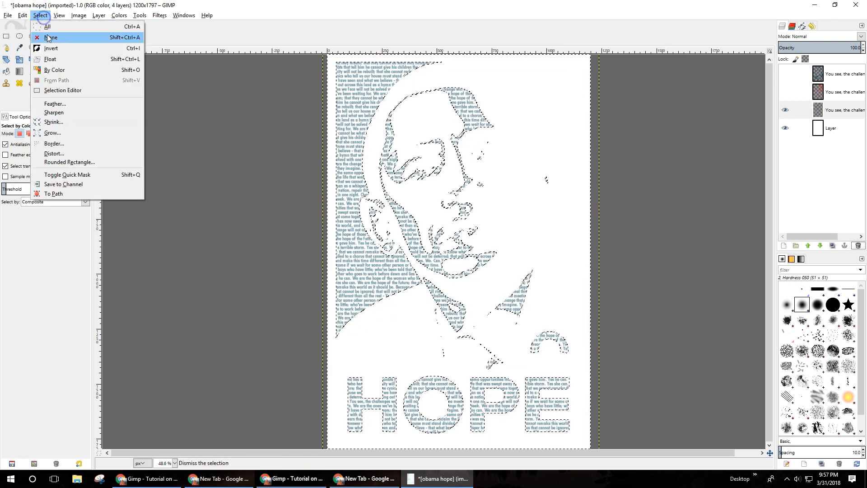
left_click(51, 37)
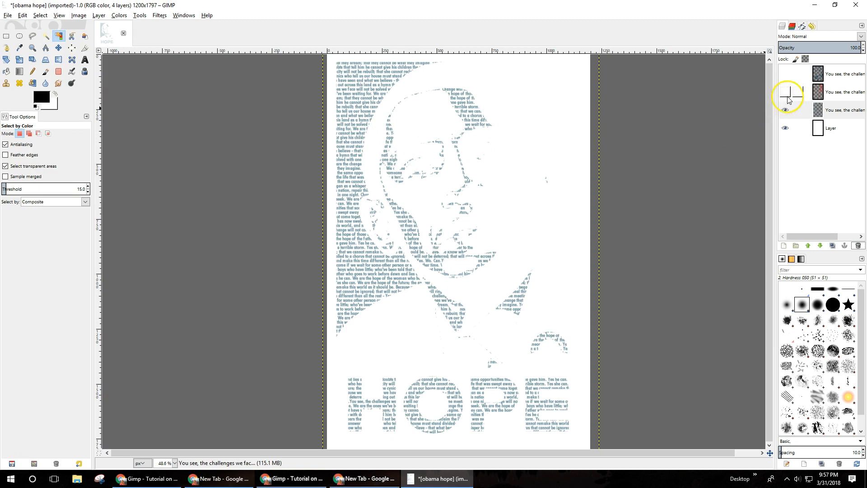